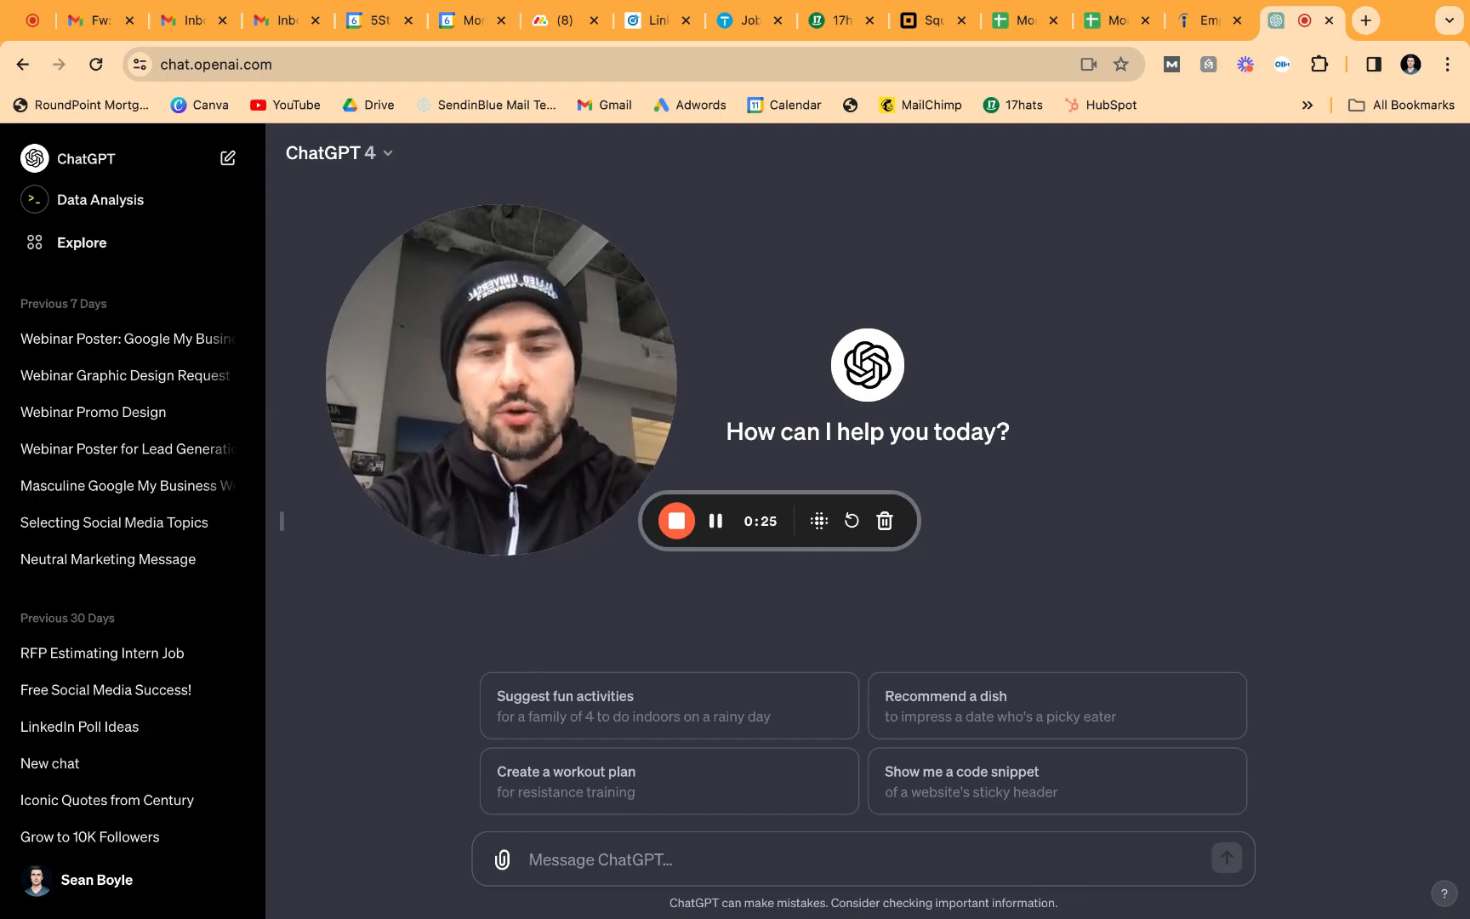
# Type a prompt for a graphic of a superhero and me fighting crime in New York City
pyautogui.write('create a graphic that')
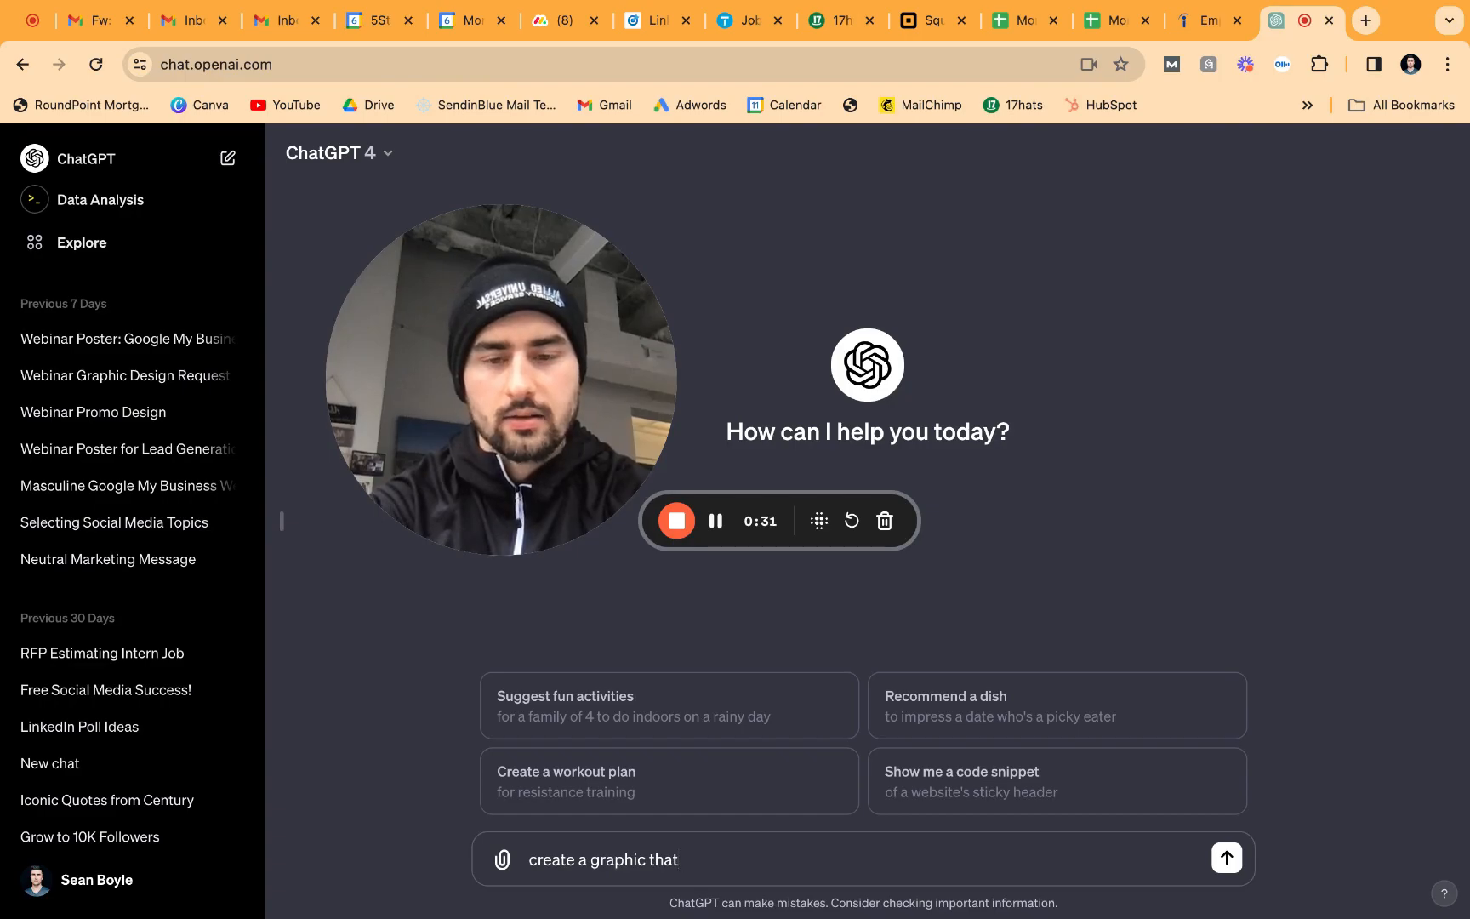
pyautogui.write('shows sean boyle (')
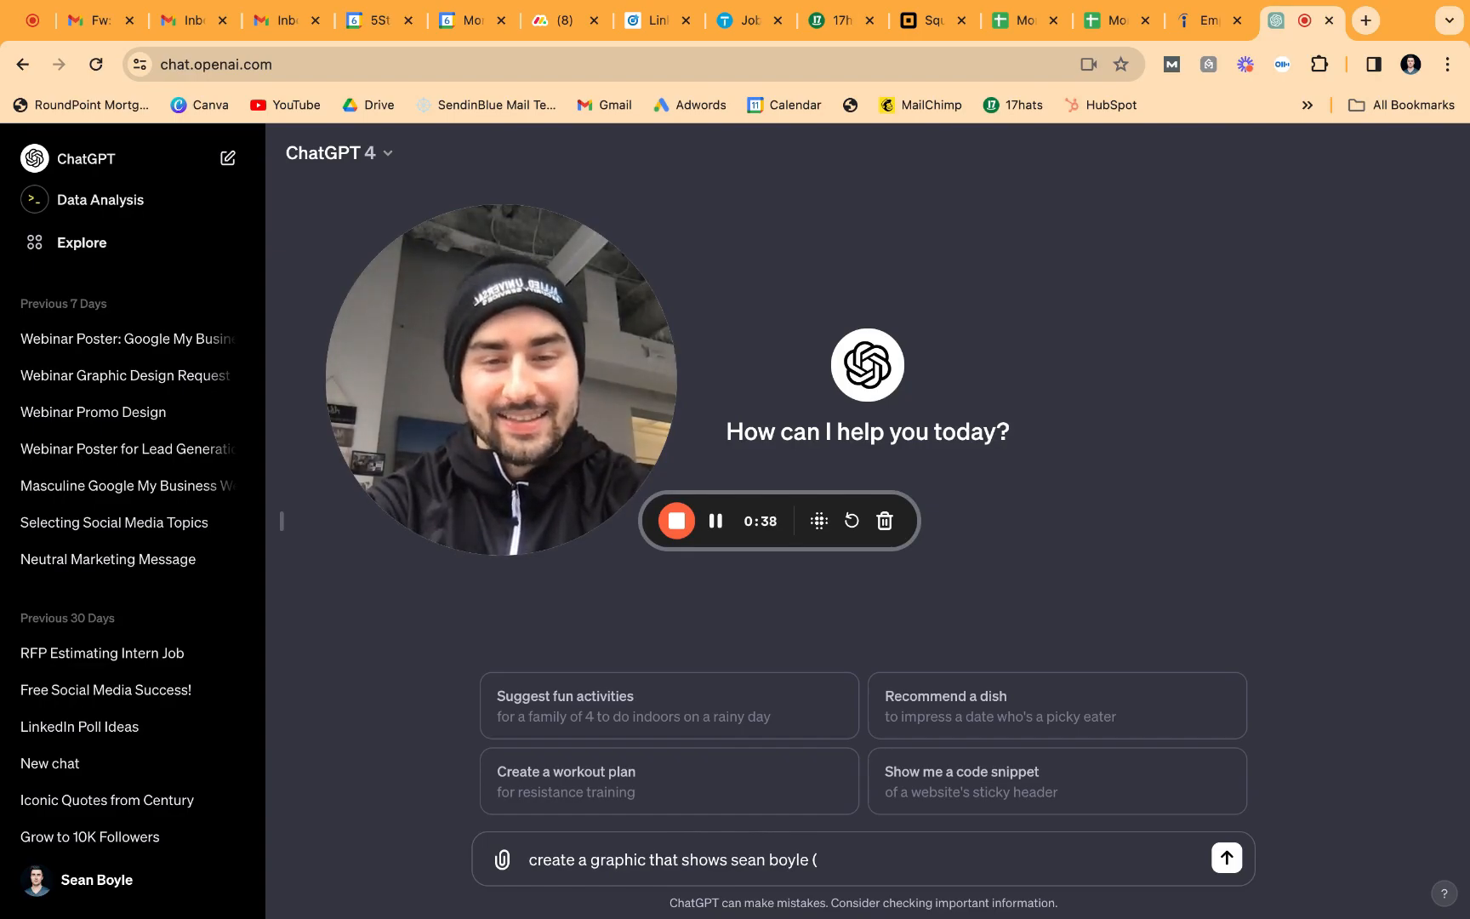
pyautogui.write('superhero)')
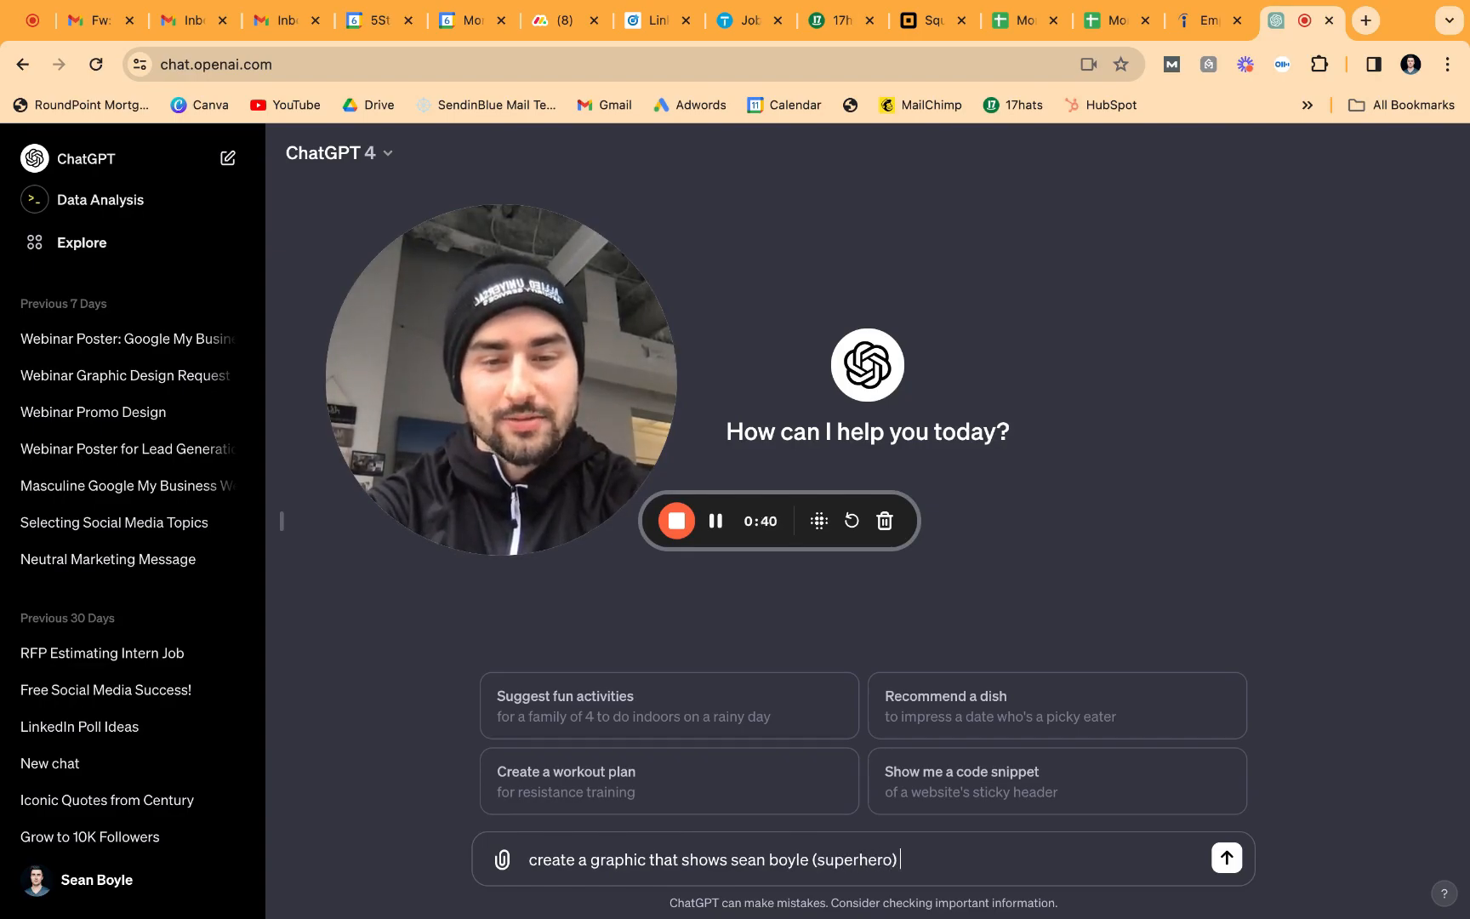
pyautogui.write('and me fighting crime i')
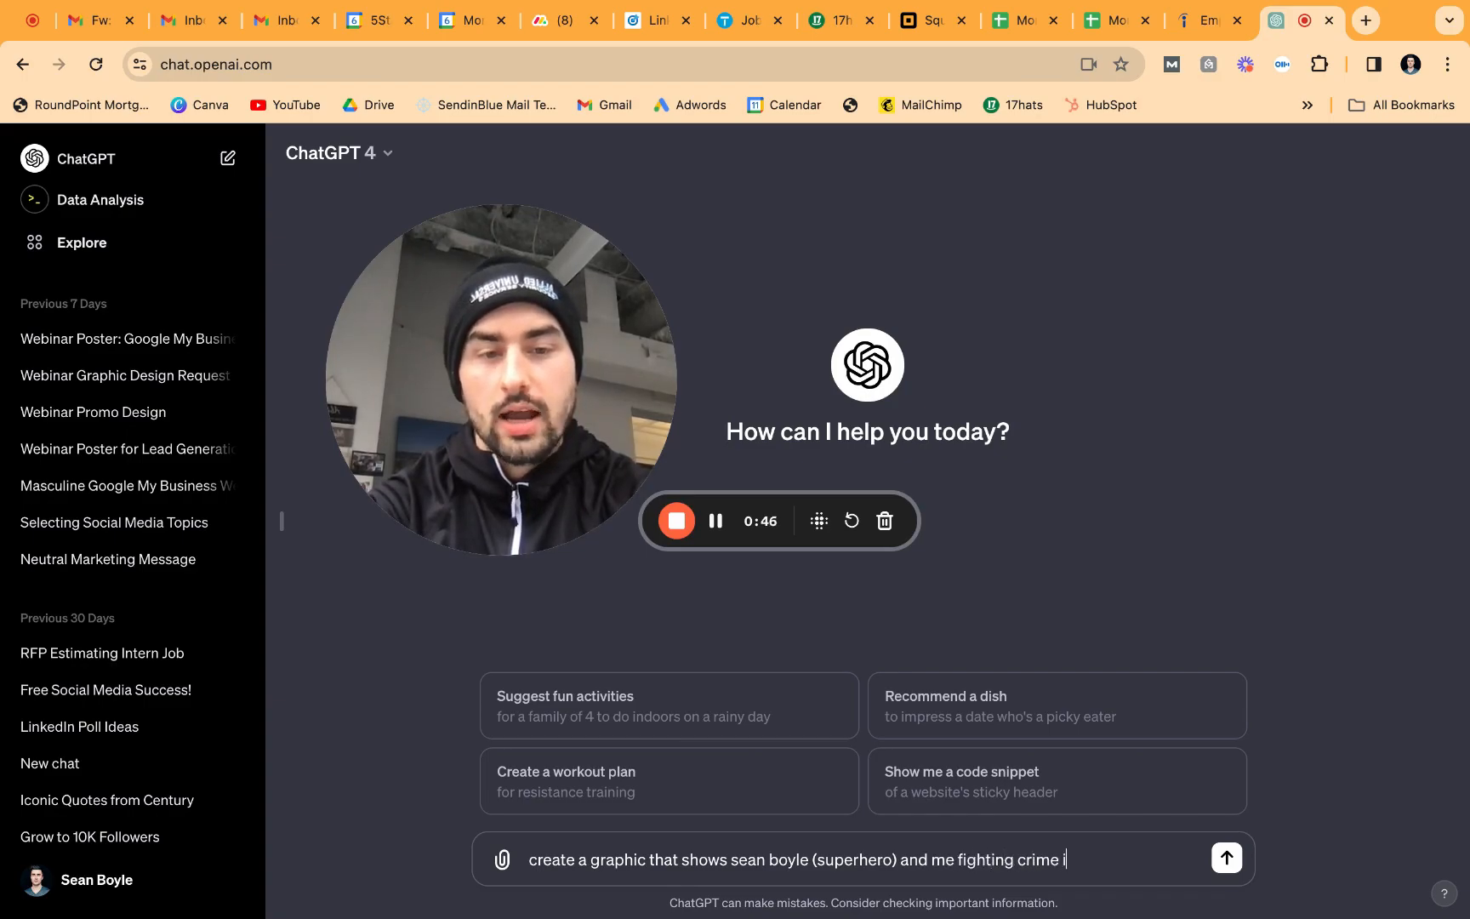
pyautogui.write('n new york city')
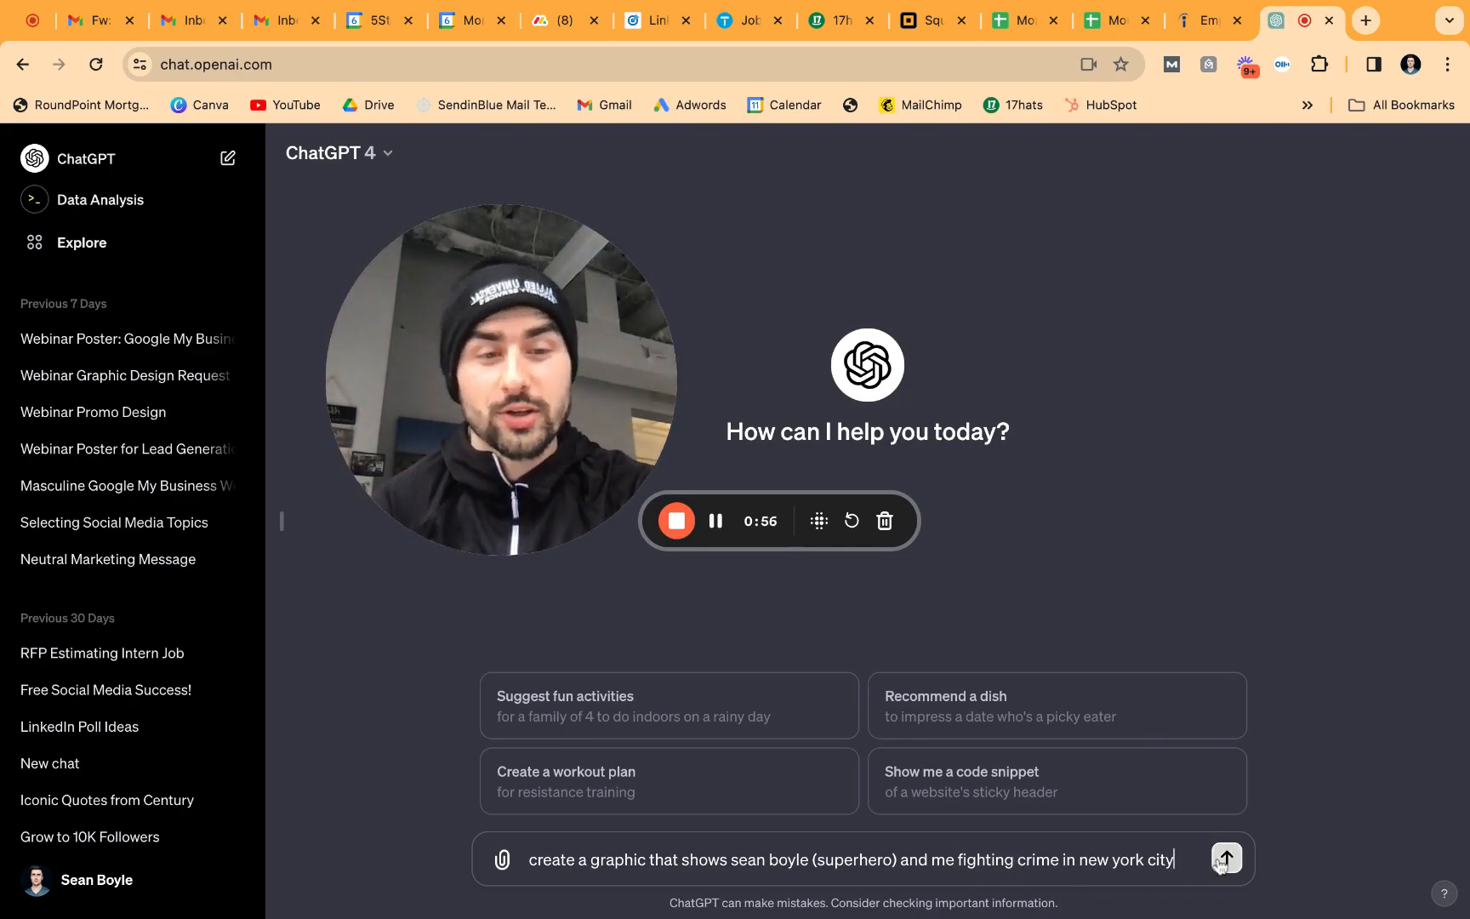
# Send the superhero prompt and let DALL·E generate the rooftop NYC image
pyautogui.click(1225, 857)
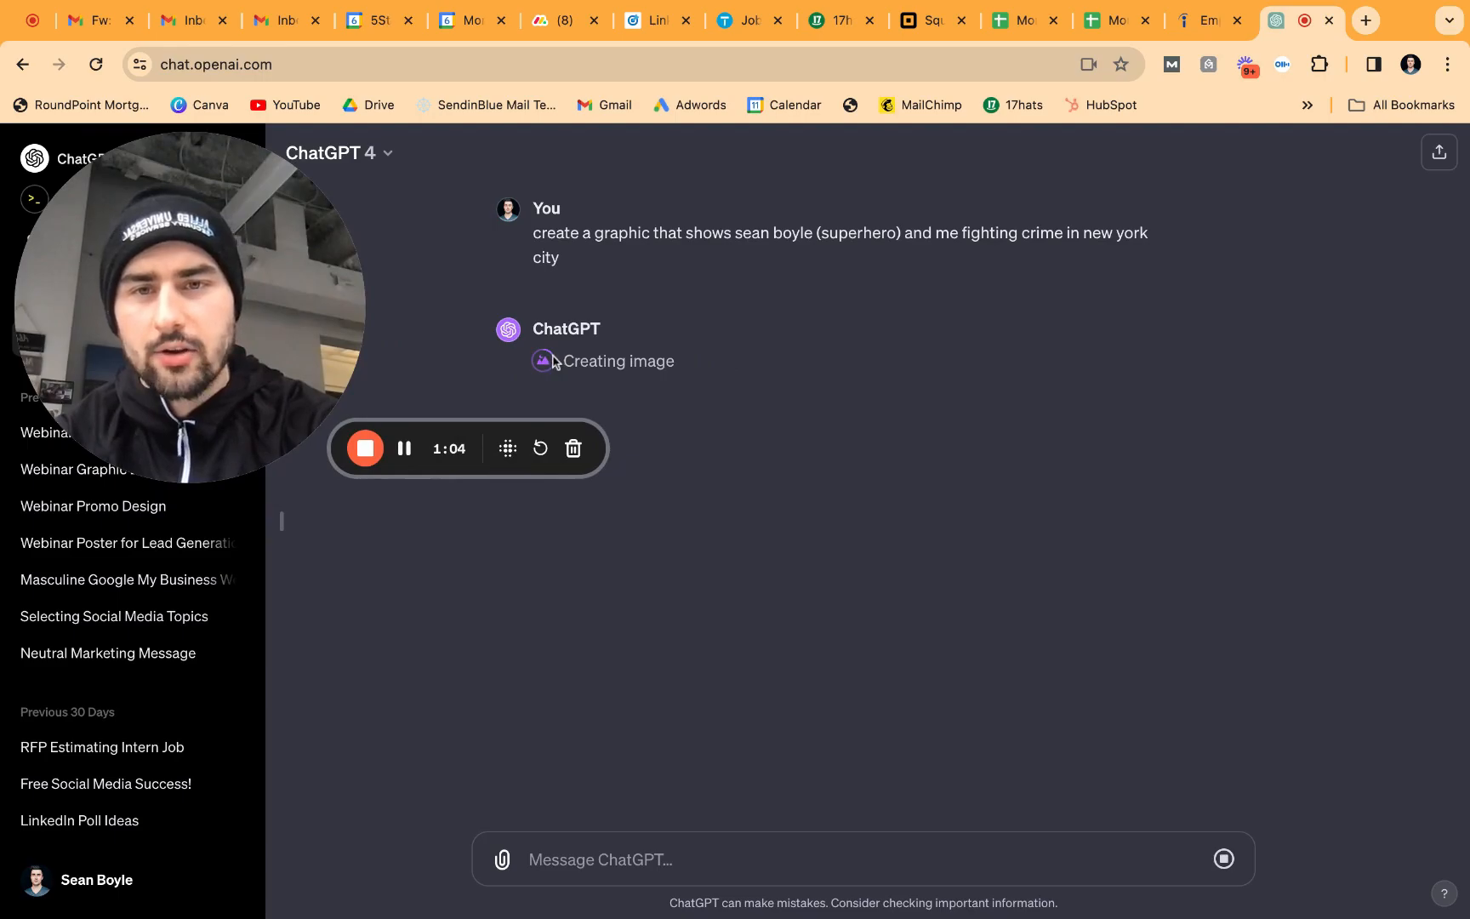
pyautogui.moveTo(818, 382)
pyautogui.write('r')
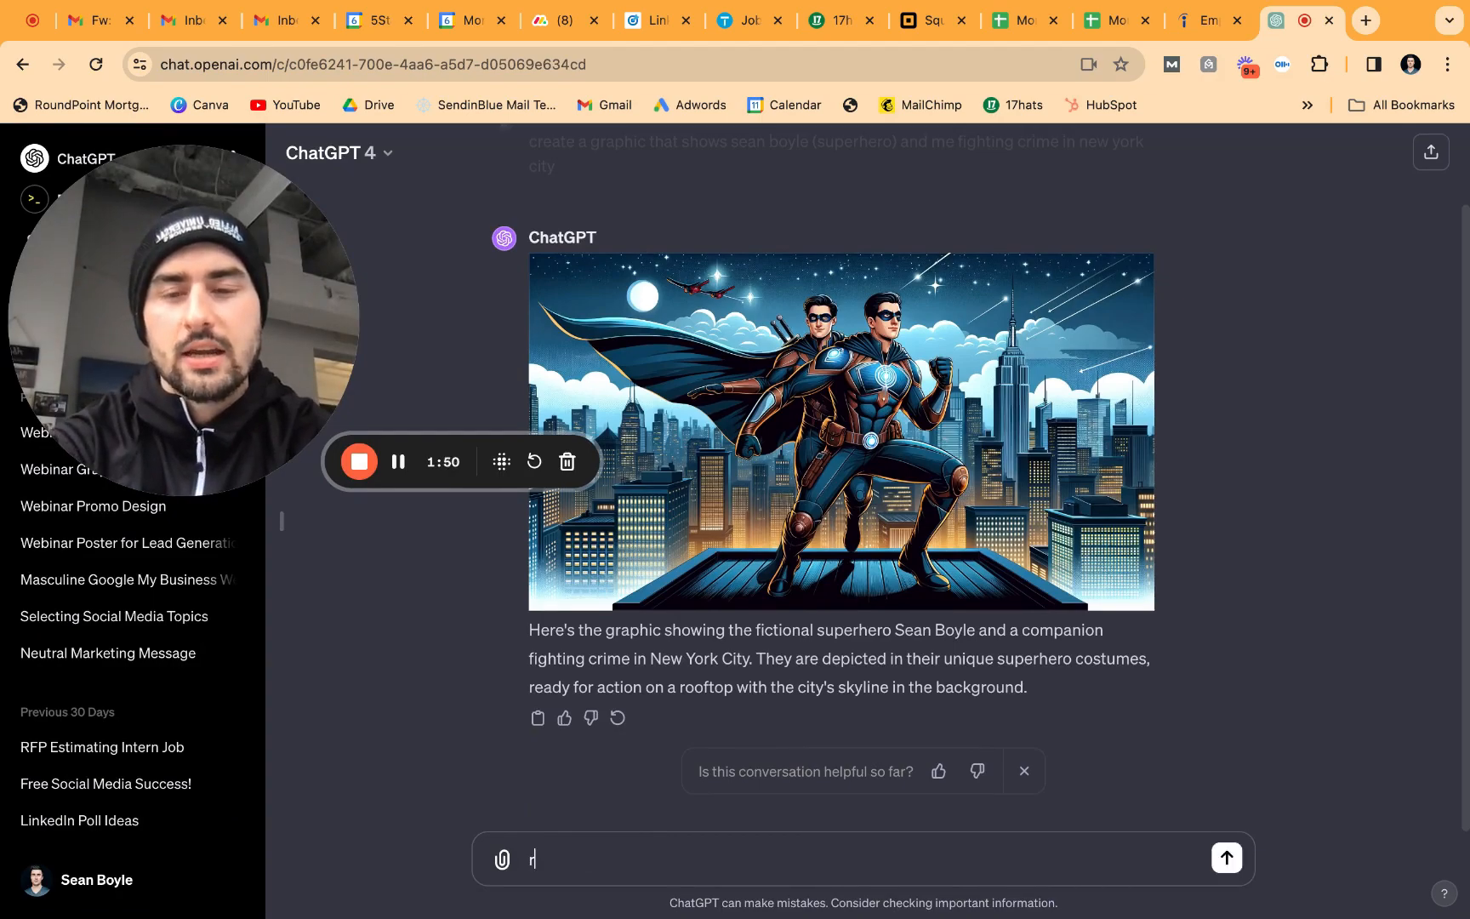
# Send a prompt for a December 10th webinar graphic about social media growth
pyautogui.write('create me a graphic about a w')
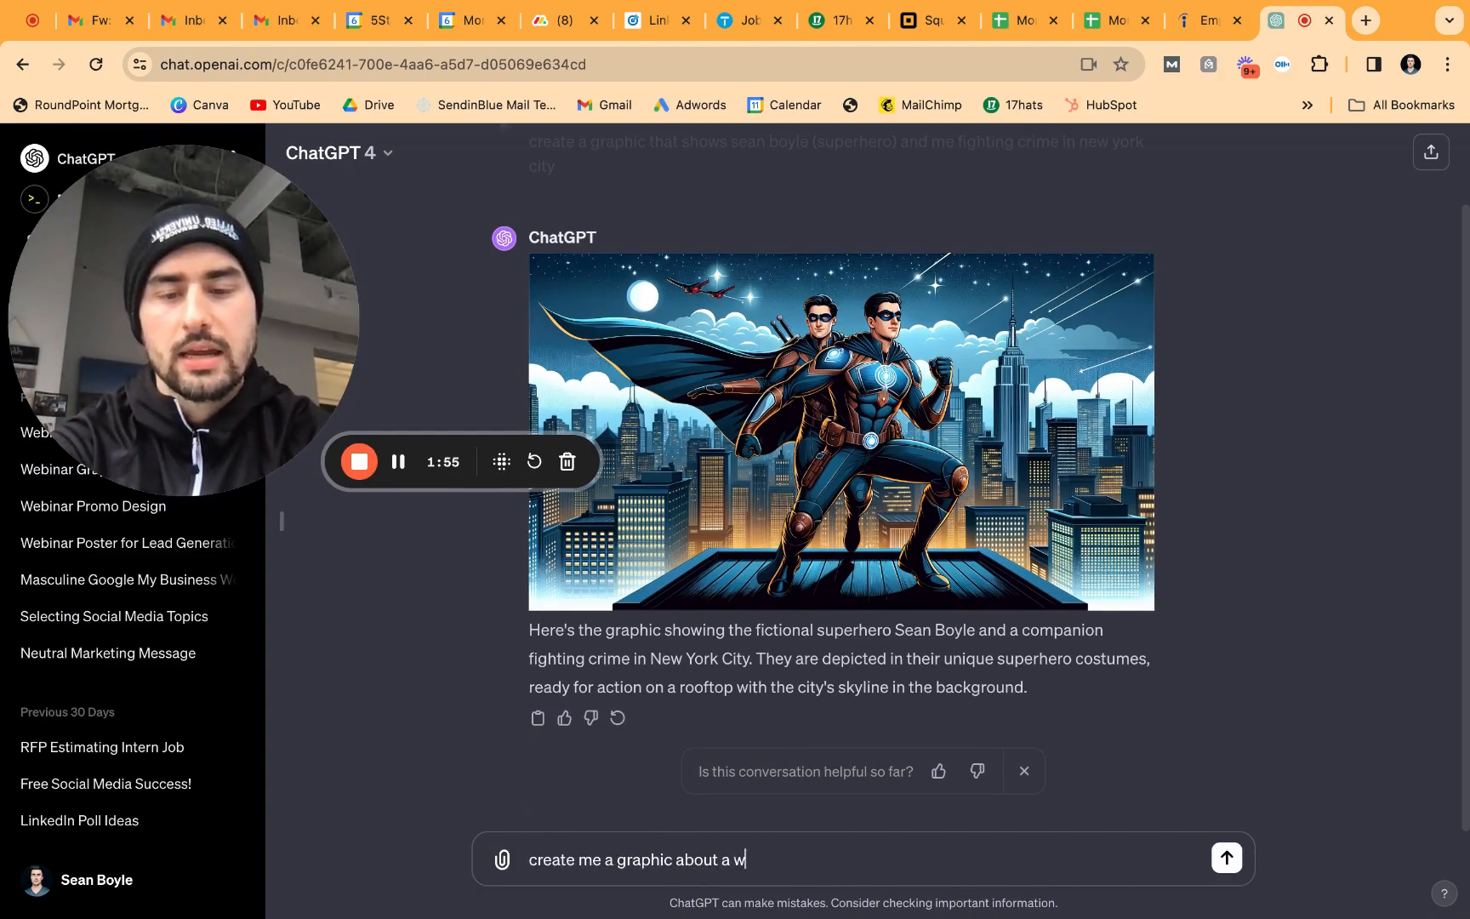
pyautogui.write('ebinar on december')
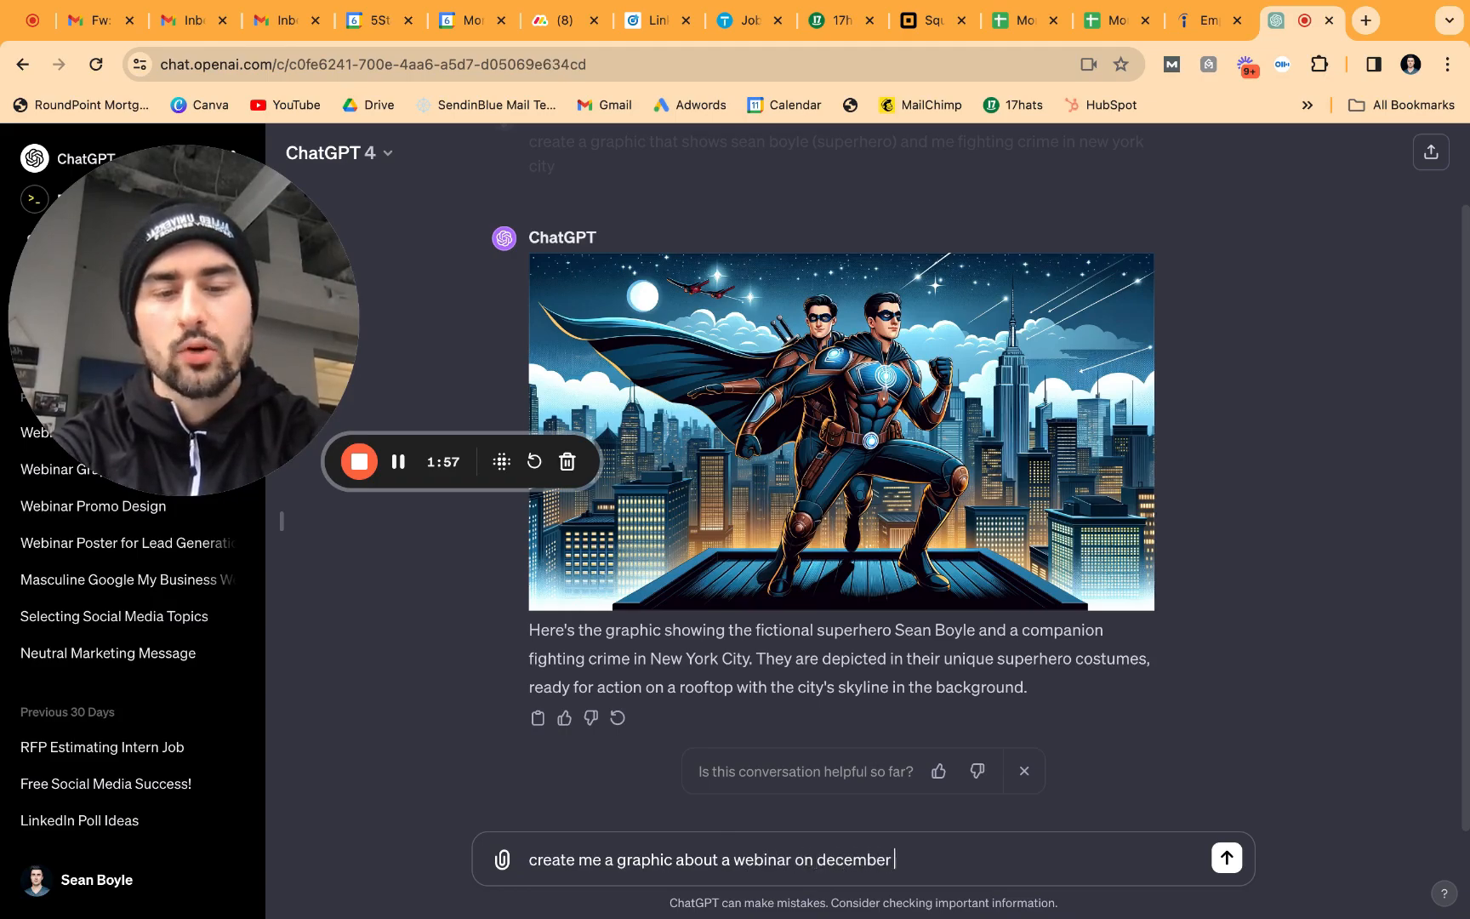
pyautogui.write('10th')
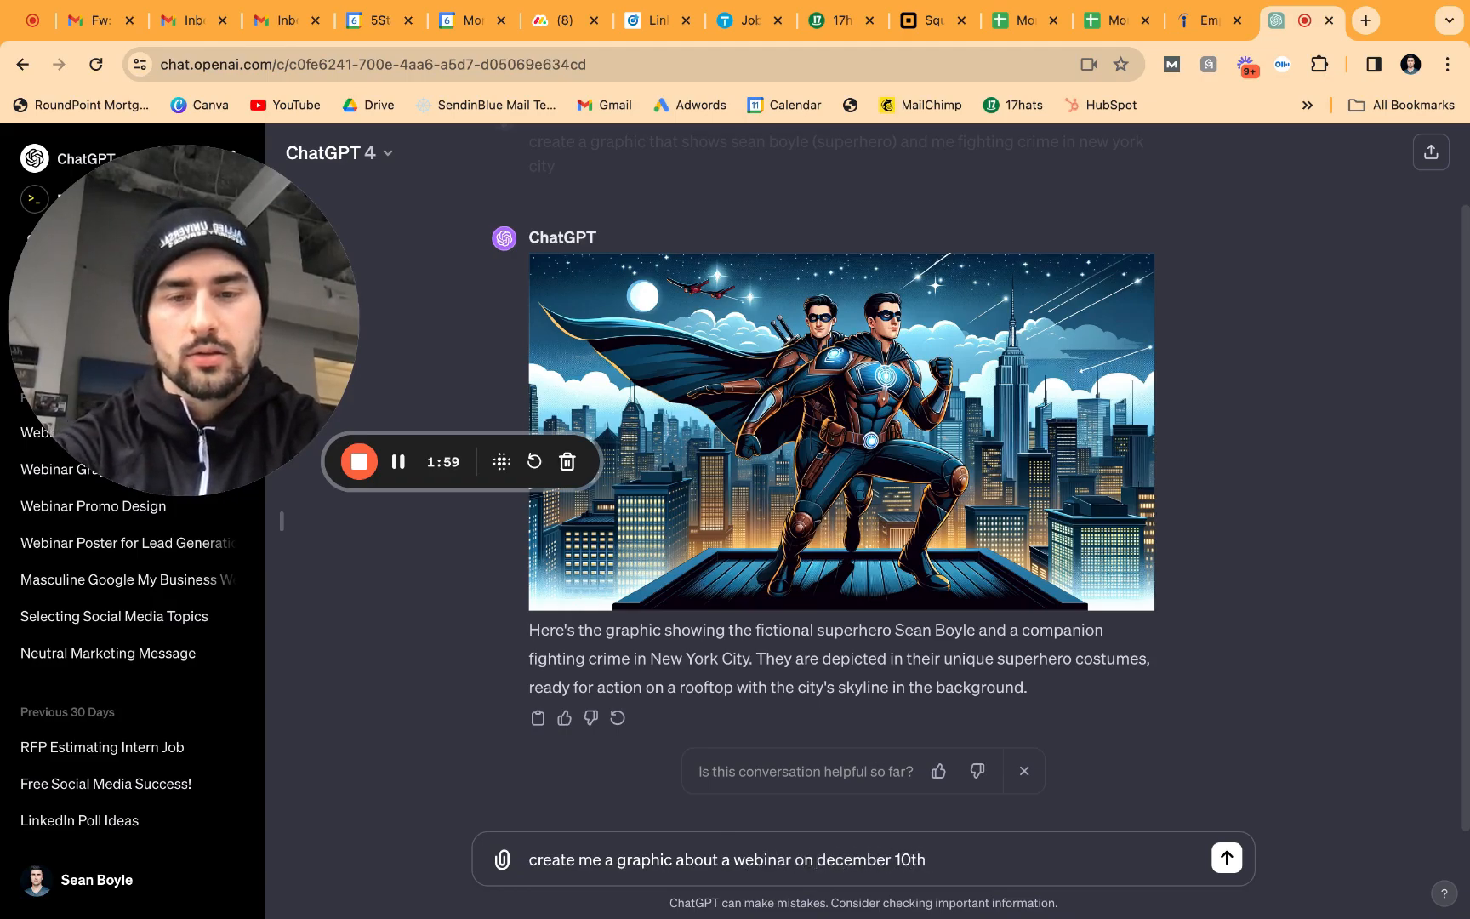
pyautogui.write('talking about')
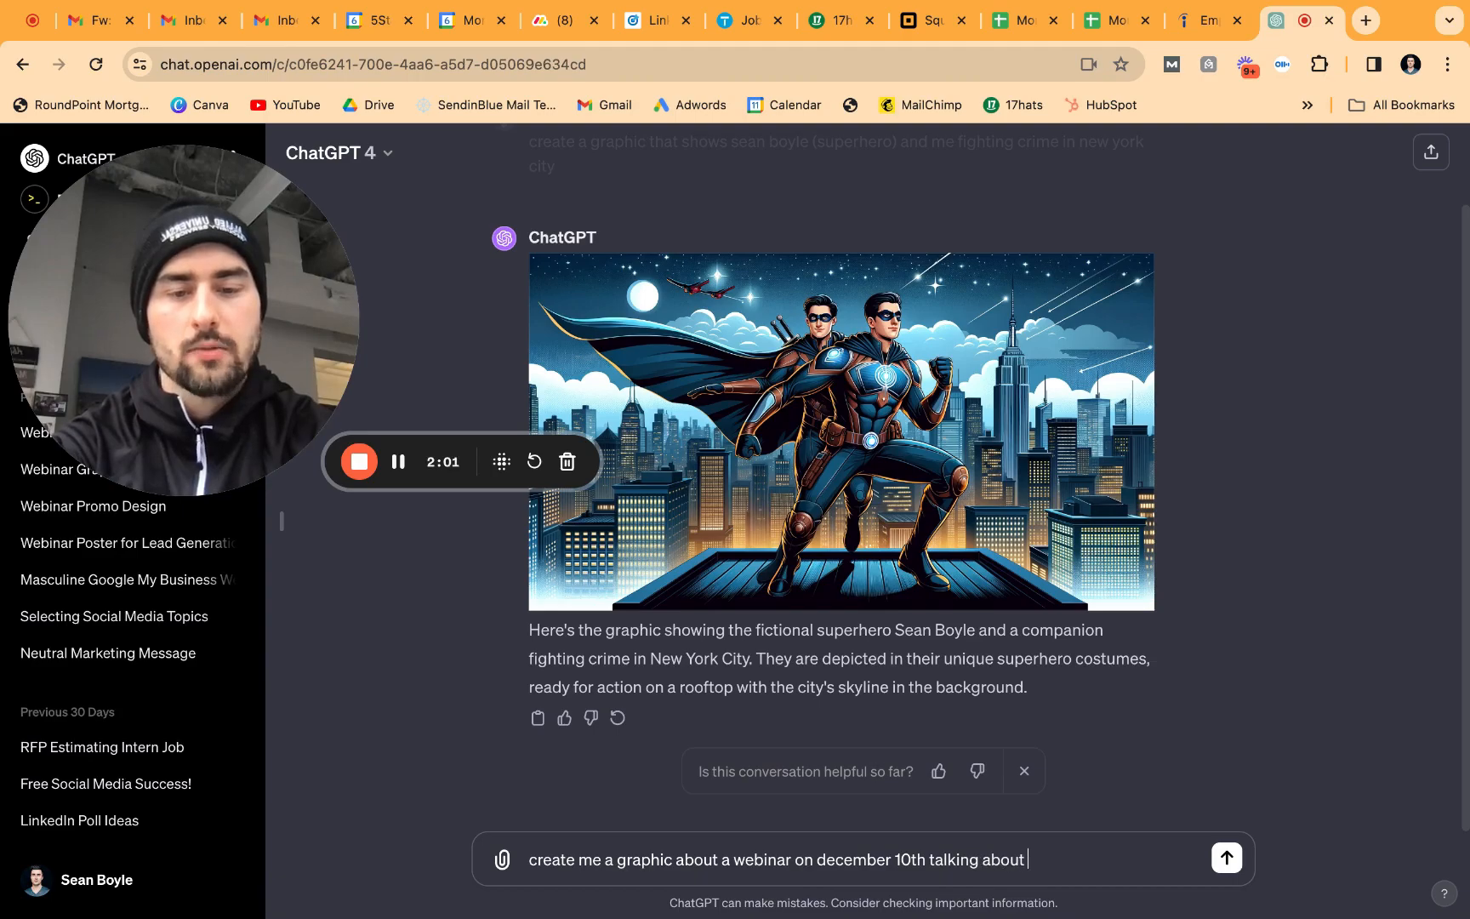
pyautogui.write('social media growth')
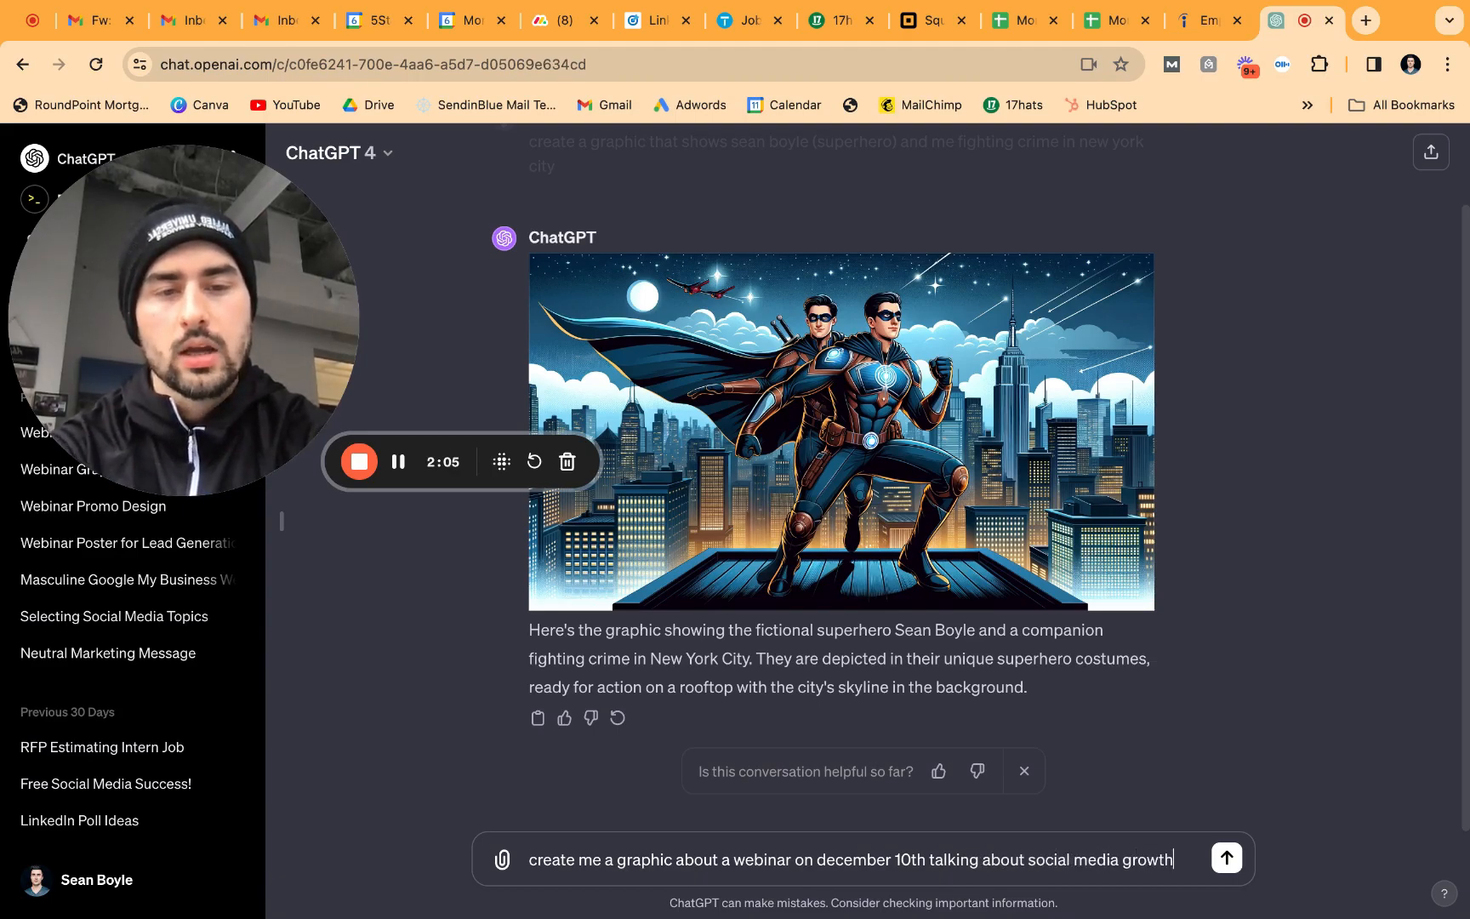
pyautogui.click(1225, 857)
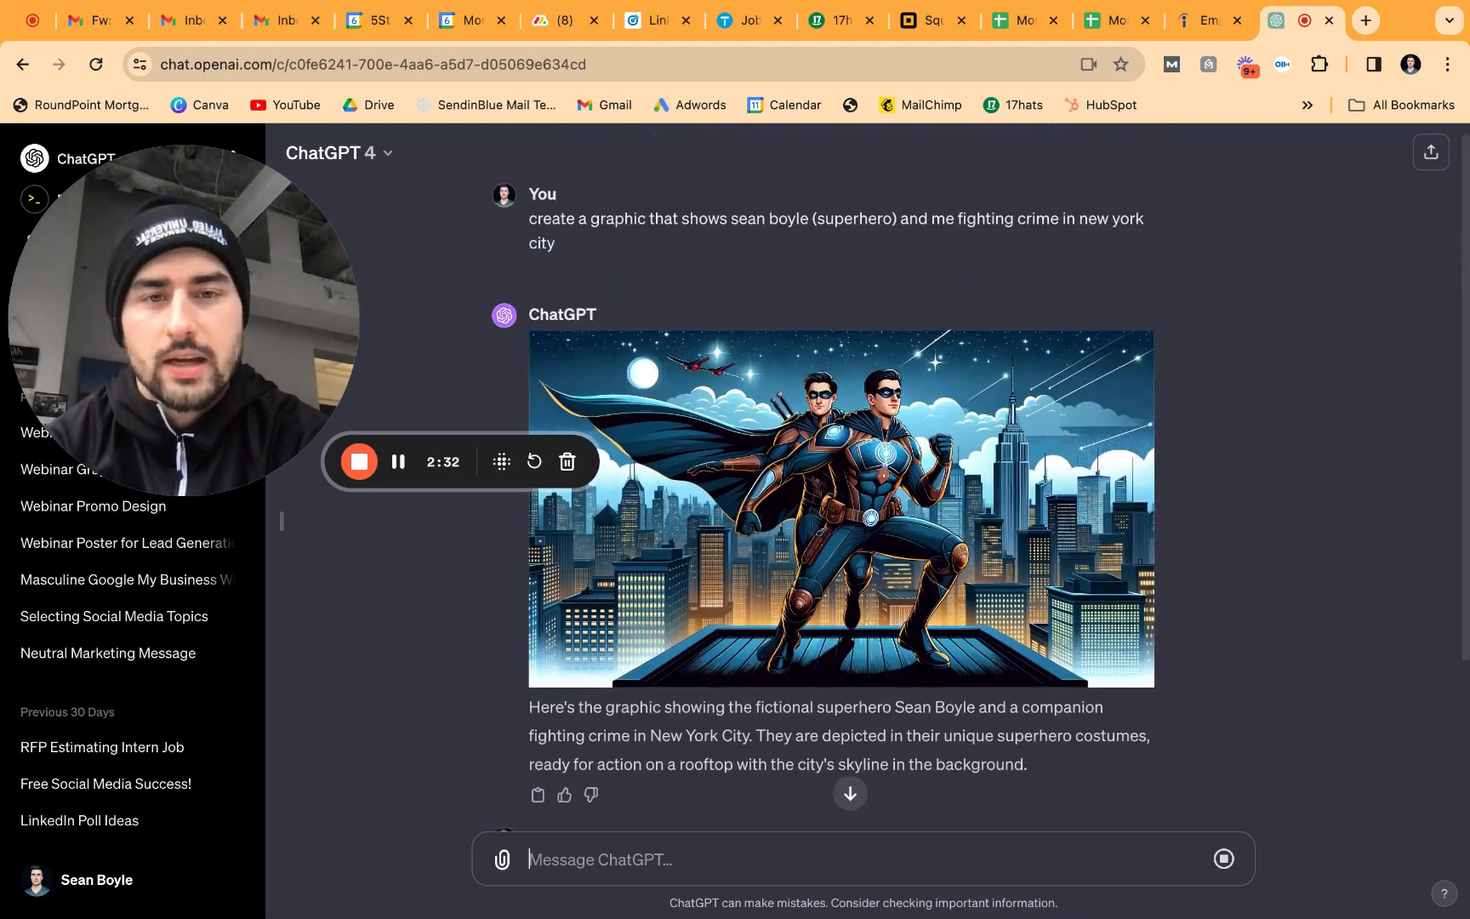
# Scroll to view the 'Mastering Social Media Growth' poster and its description
pyautogui.scroll(-3)
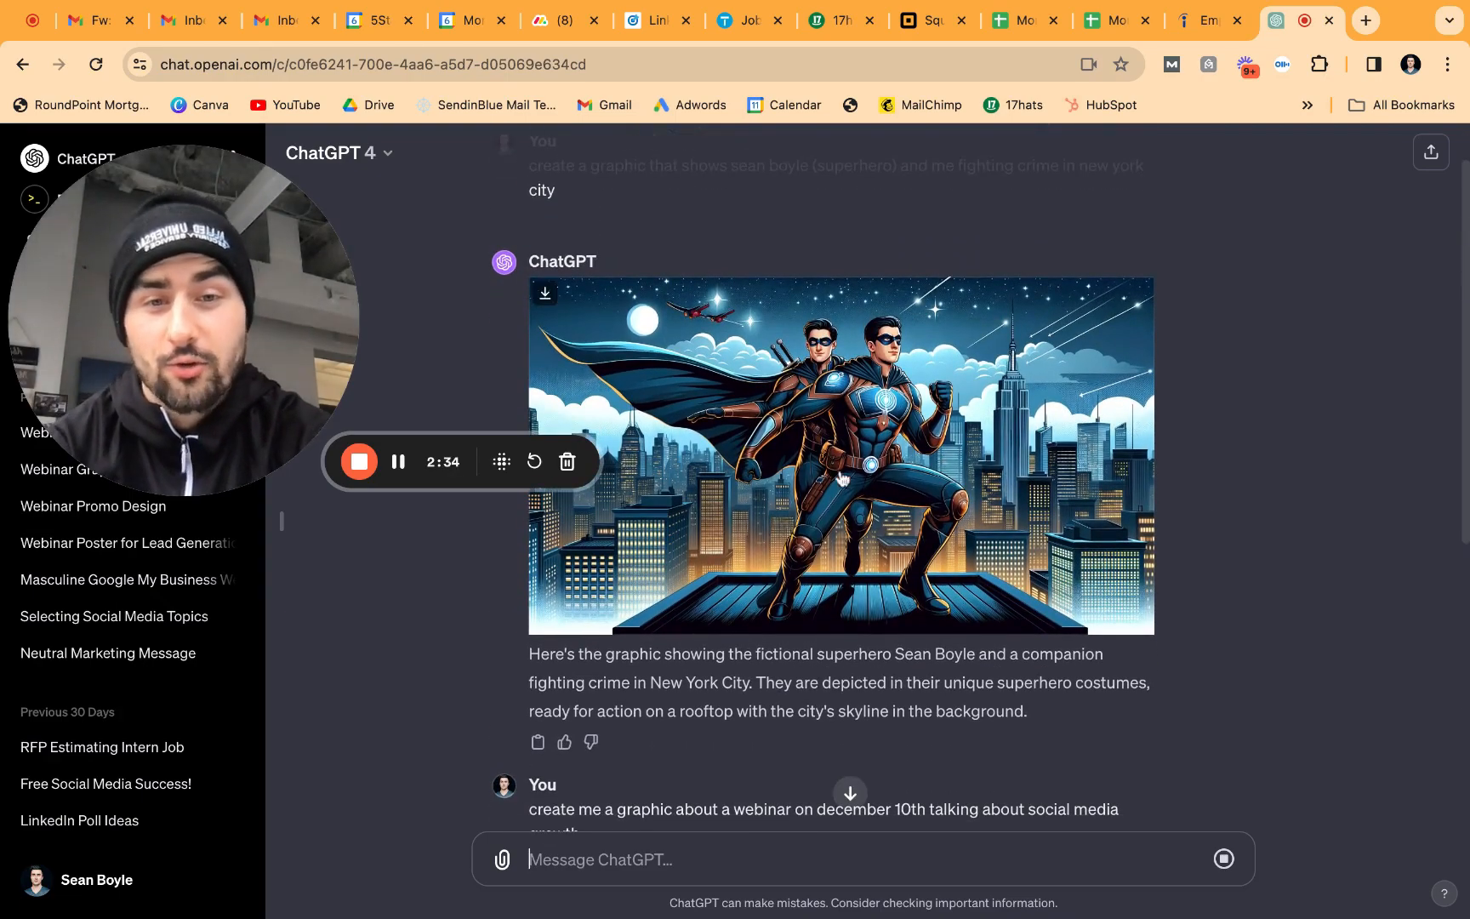
pyautogui.scroll(-3)
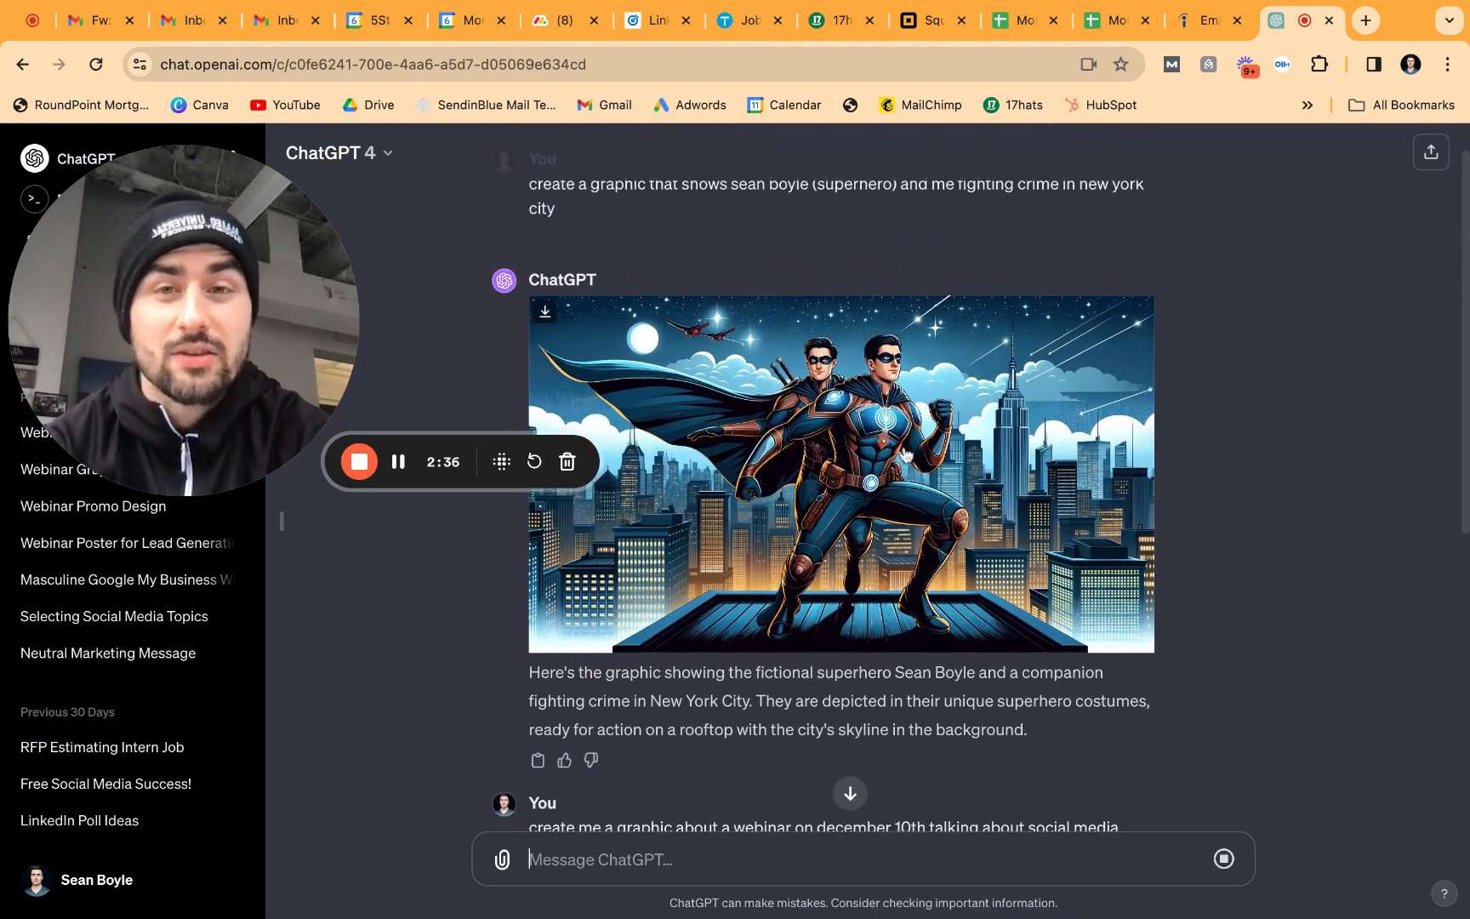
pyautogui.scroll(3)
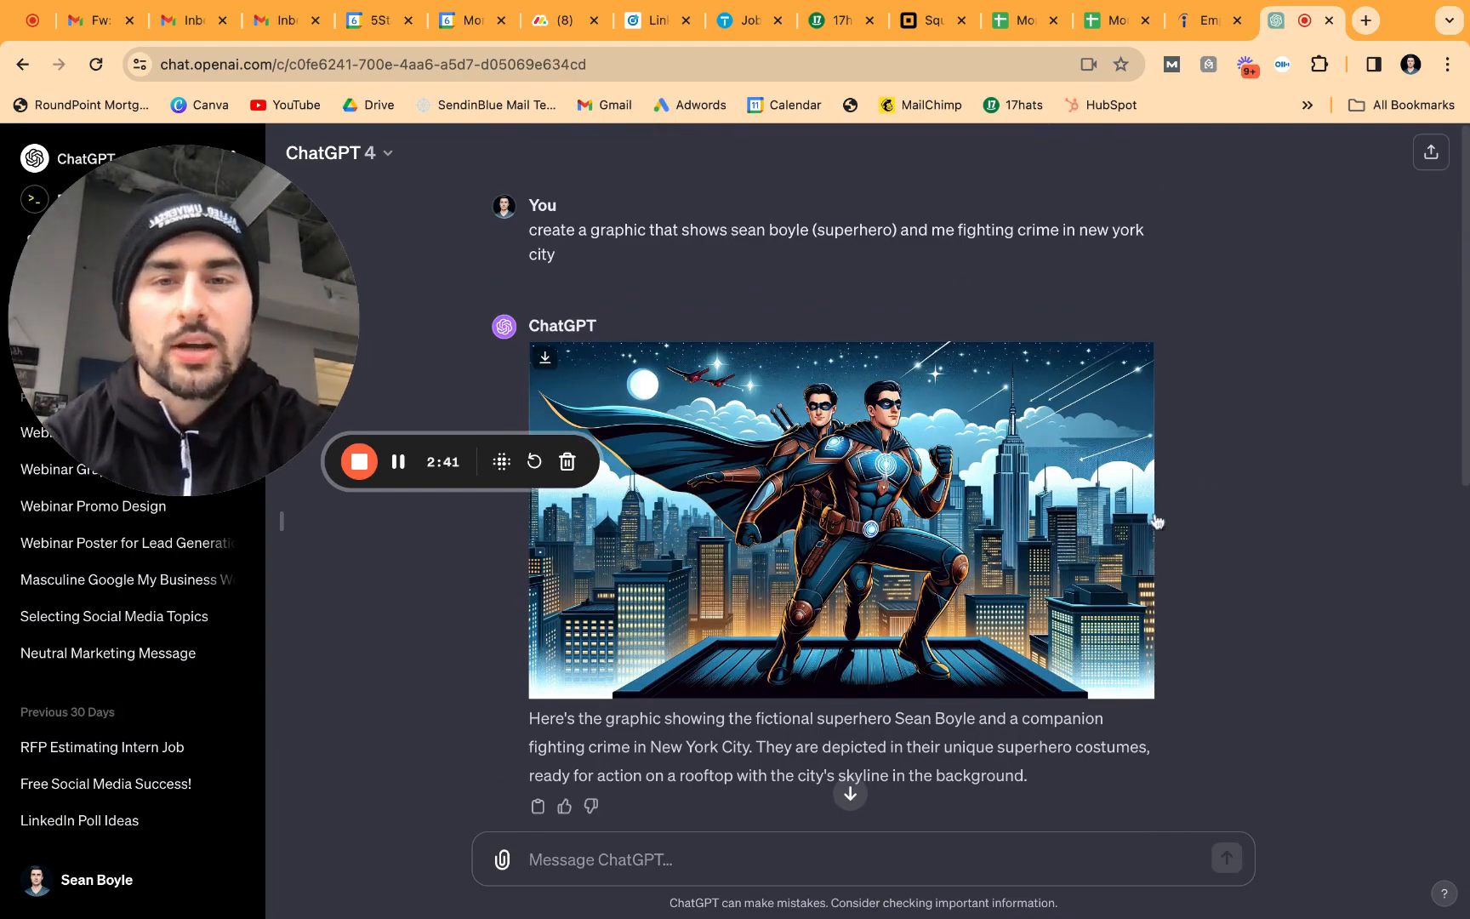
pyautogui.scroll(-3)
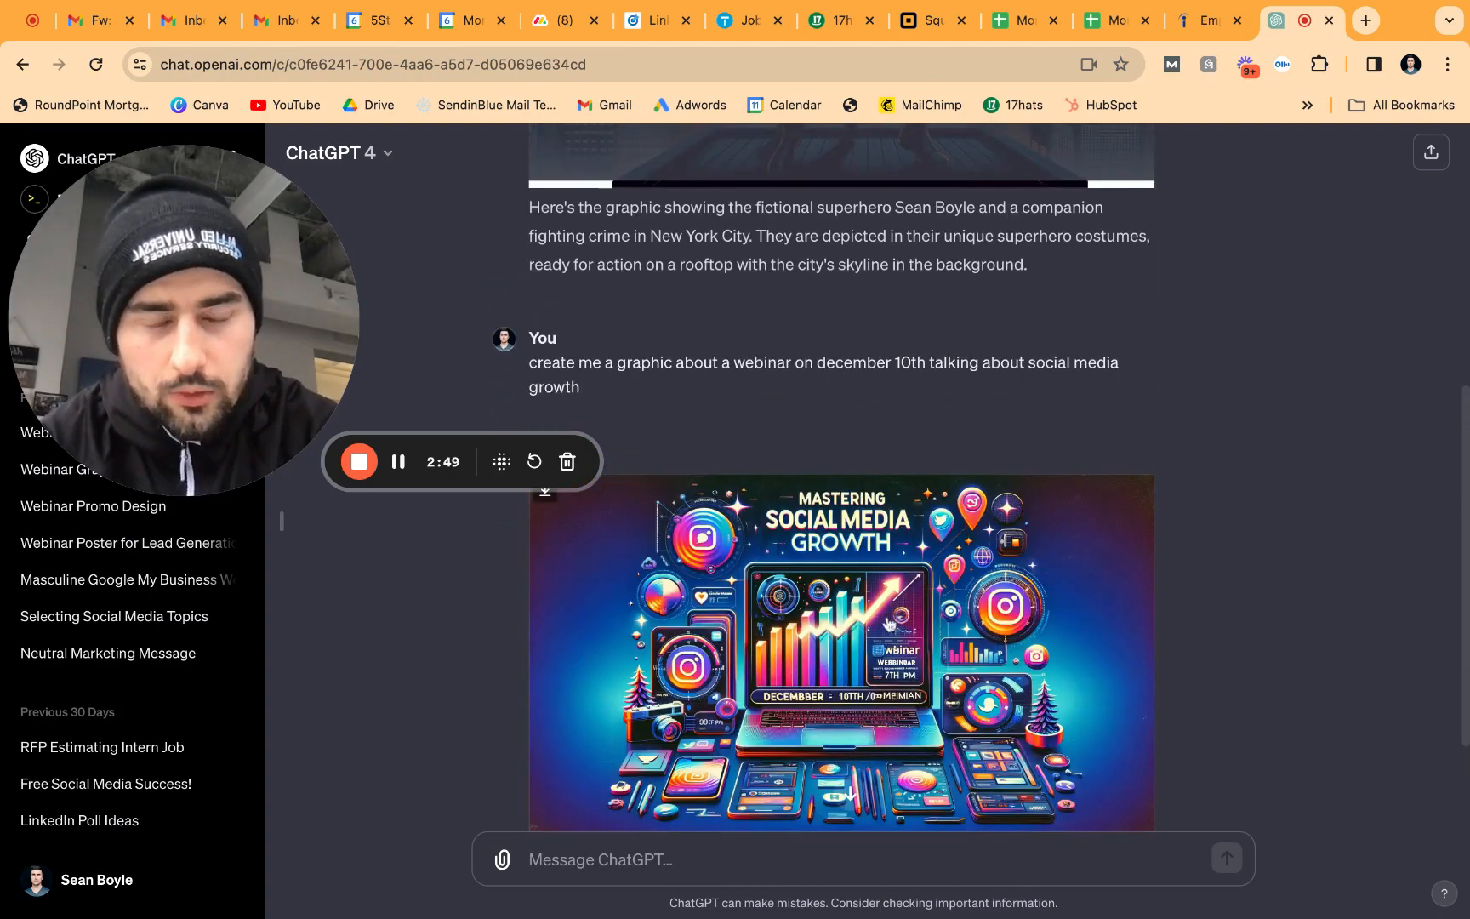
pyautogui.scroll(-3)
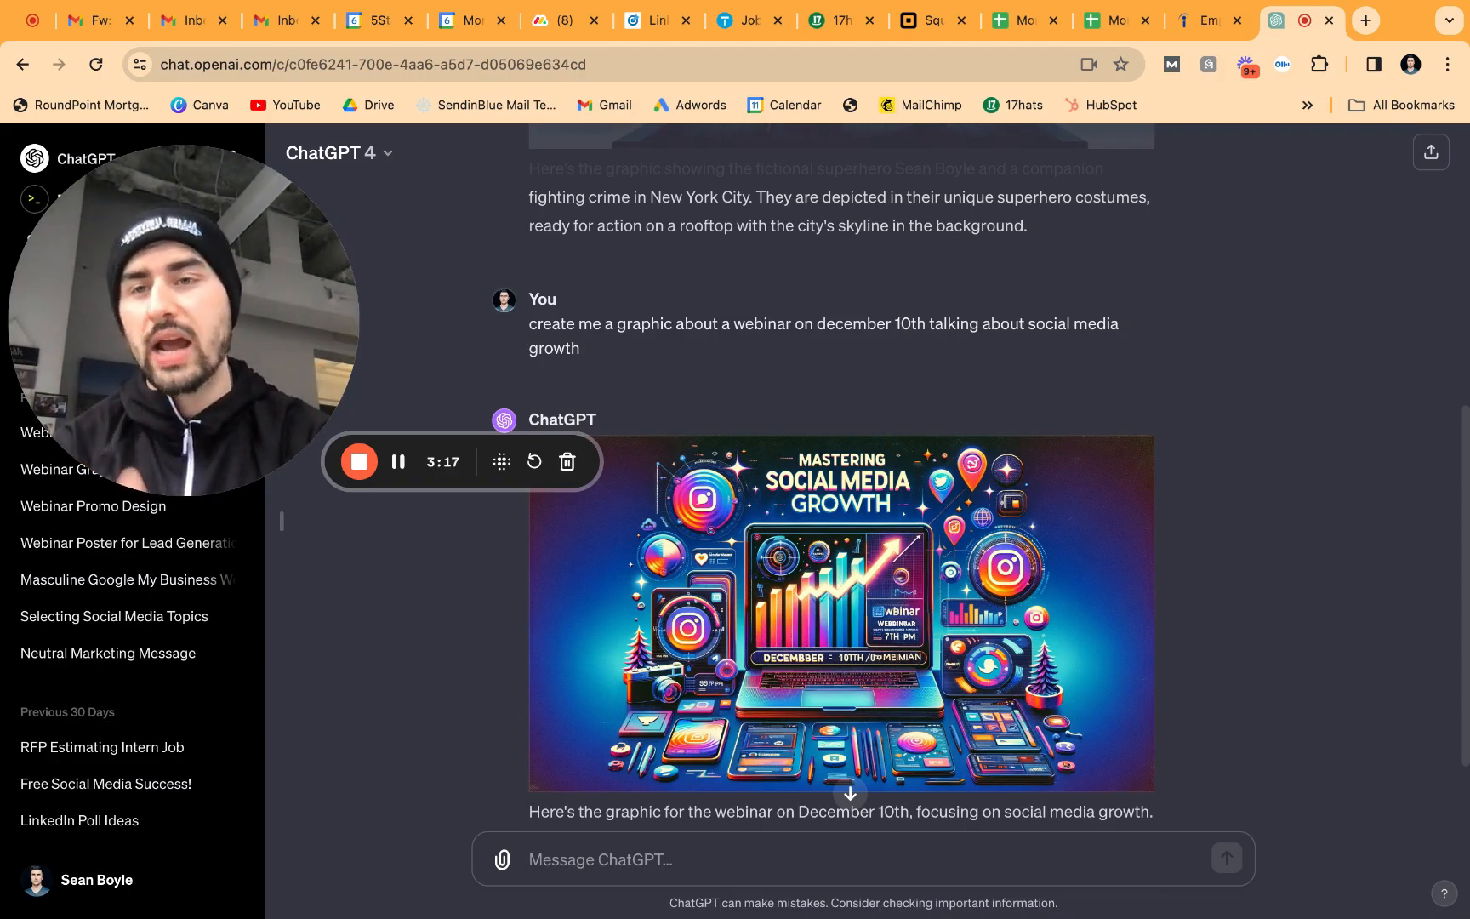
pyautogui.scroll(-3)
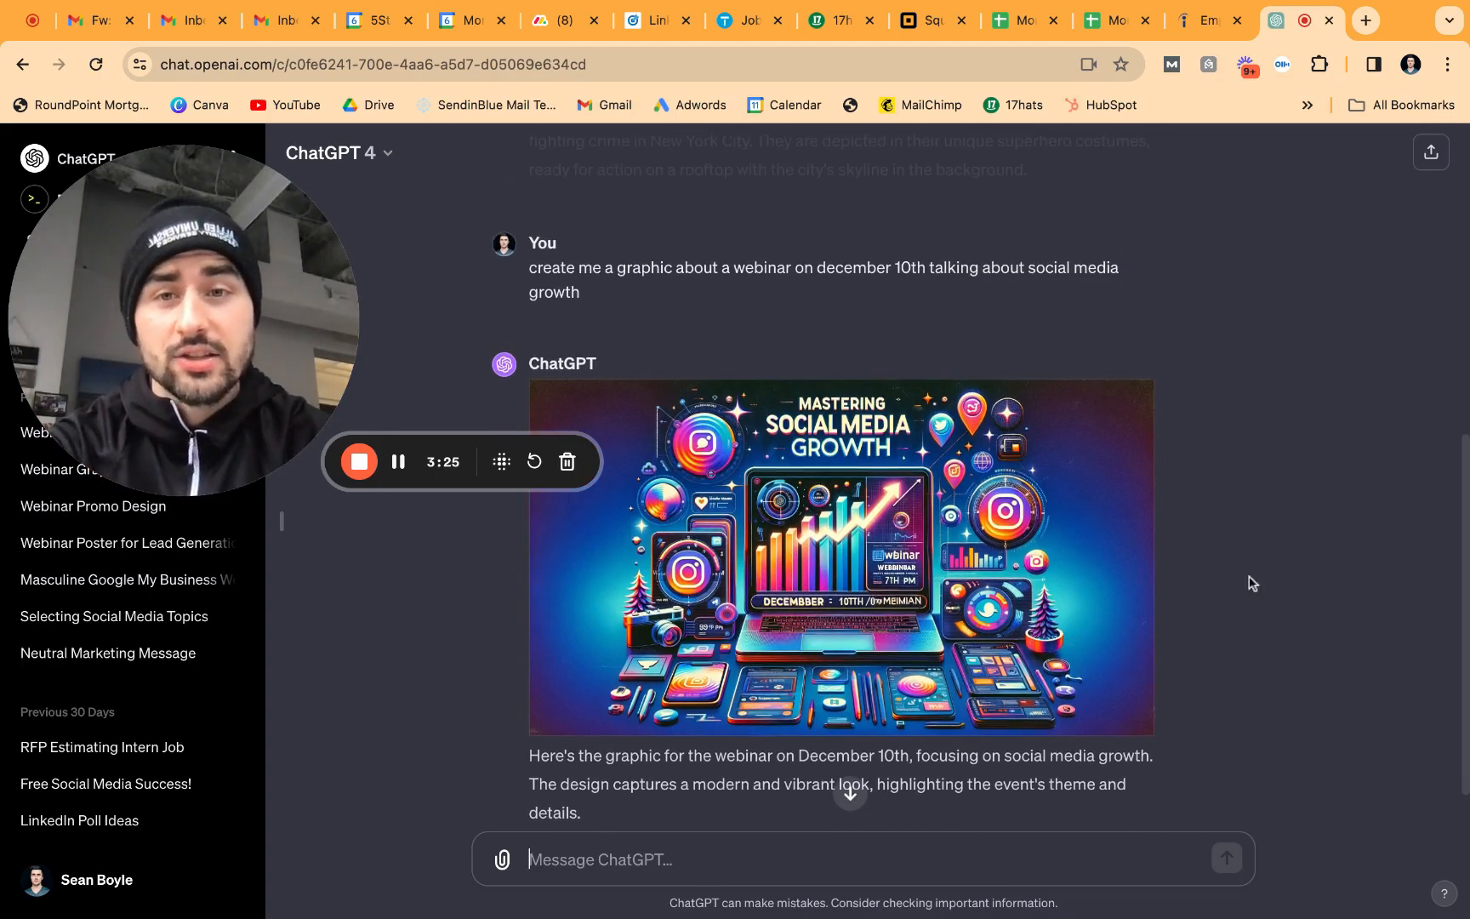
# Send a prompt for a December 10th social media management webinar graphic with limited text
pyautogui.write('cre')
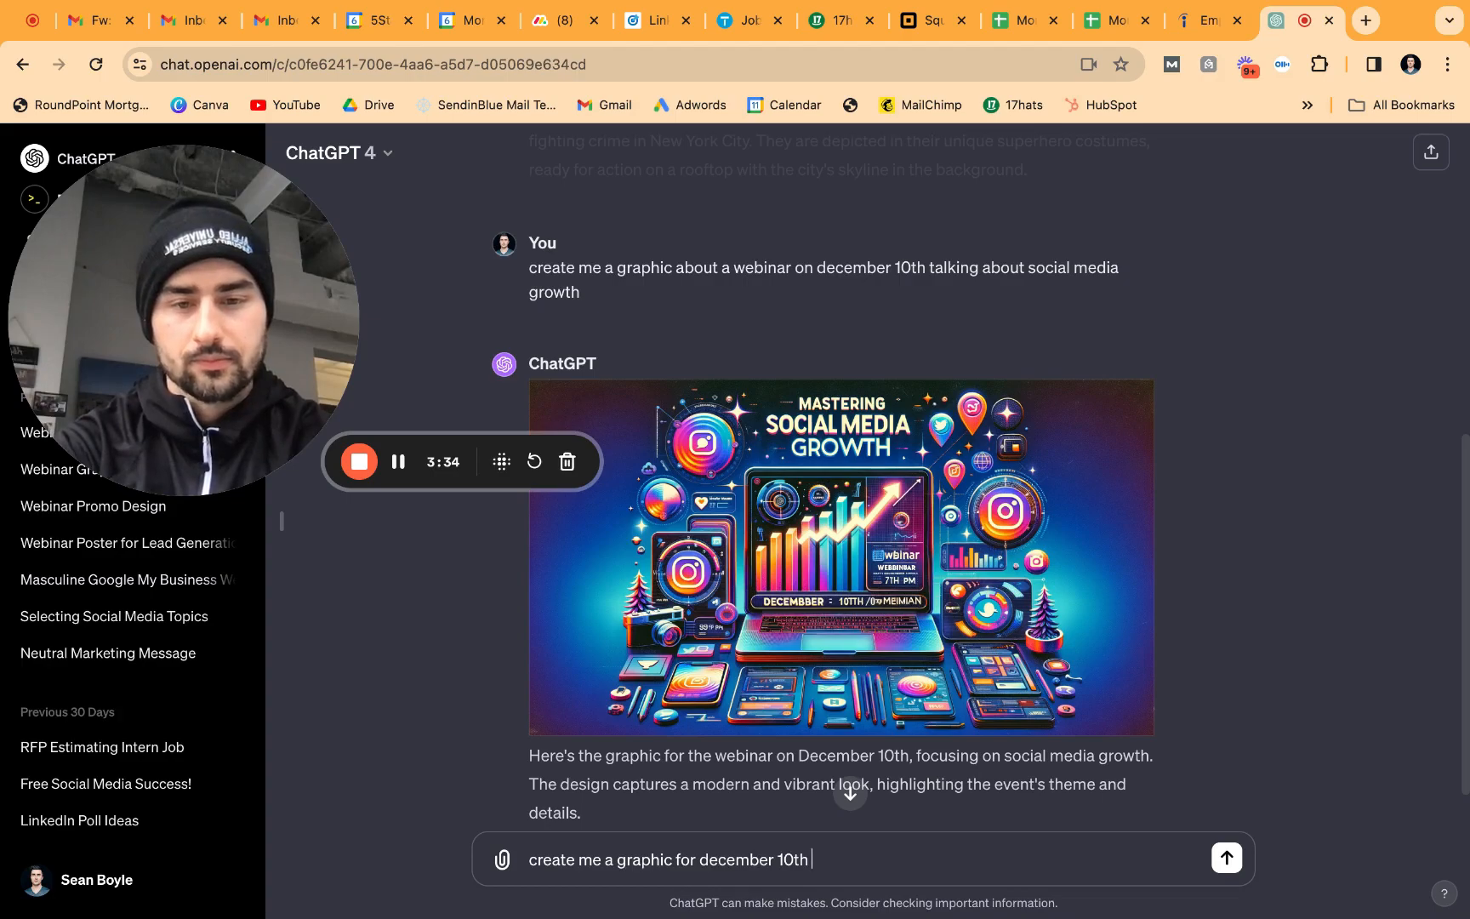
pyautogui.write('that i')
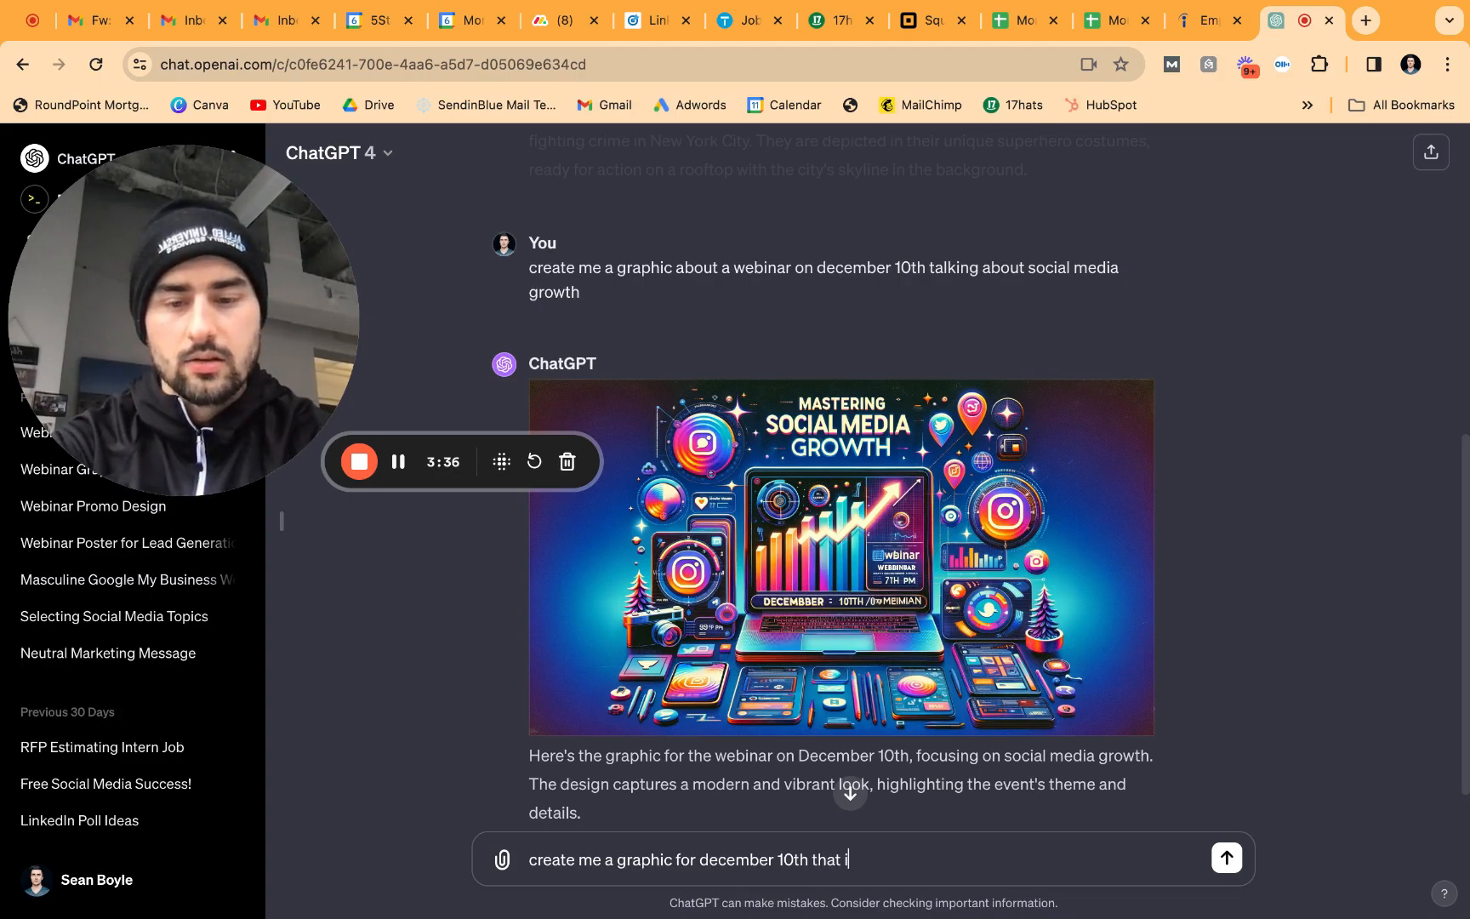
pyautogui.write('showcase')
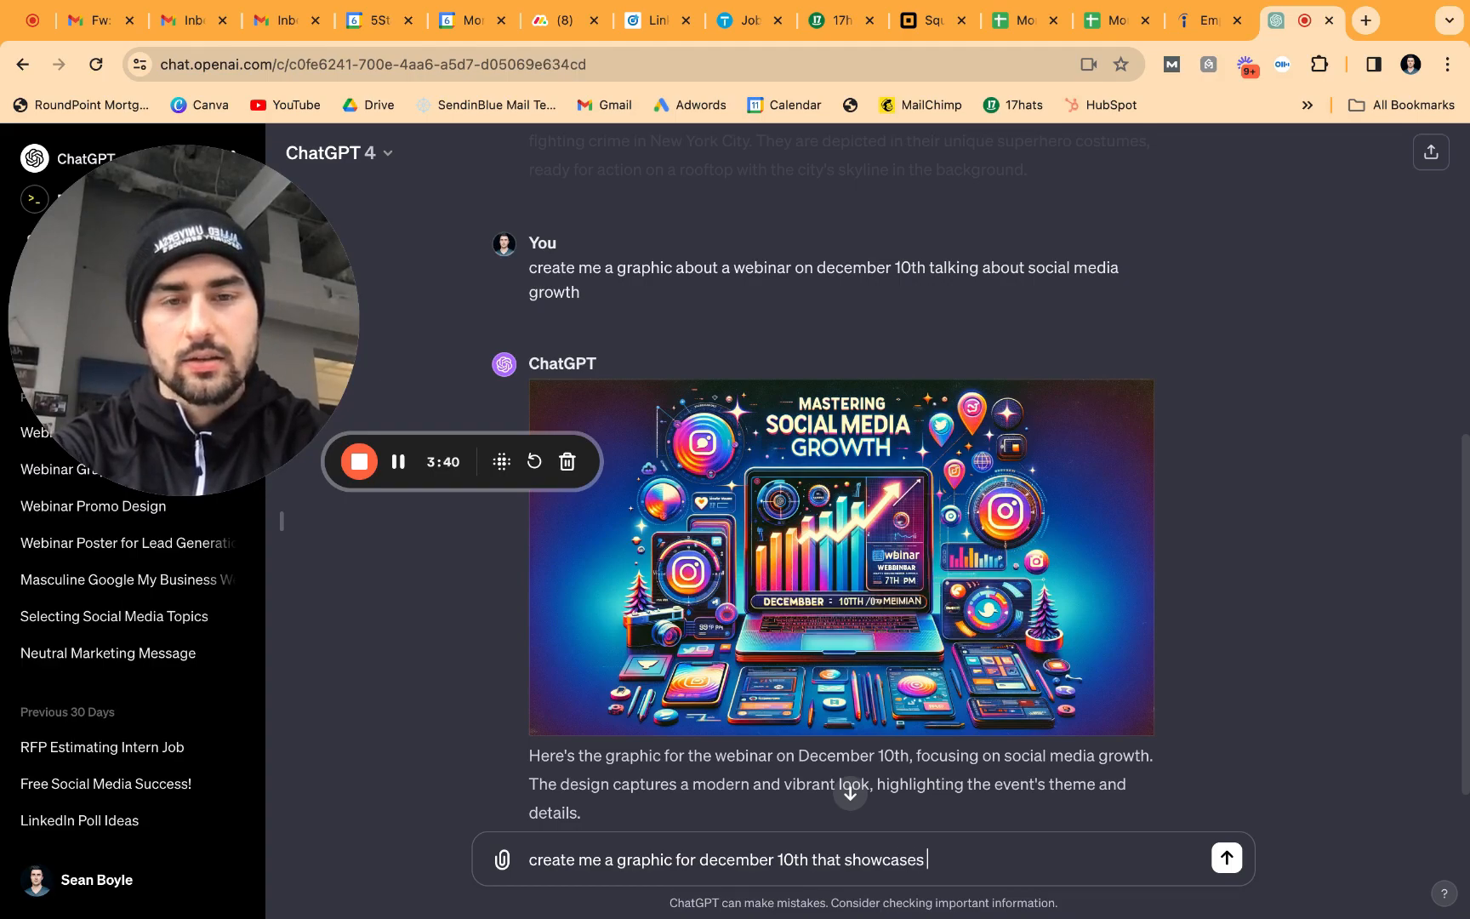
pyautogui.write('social media managamenet')
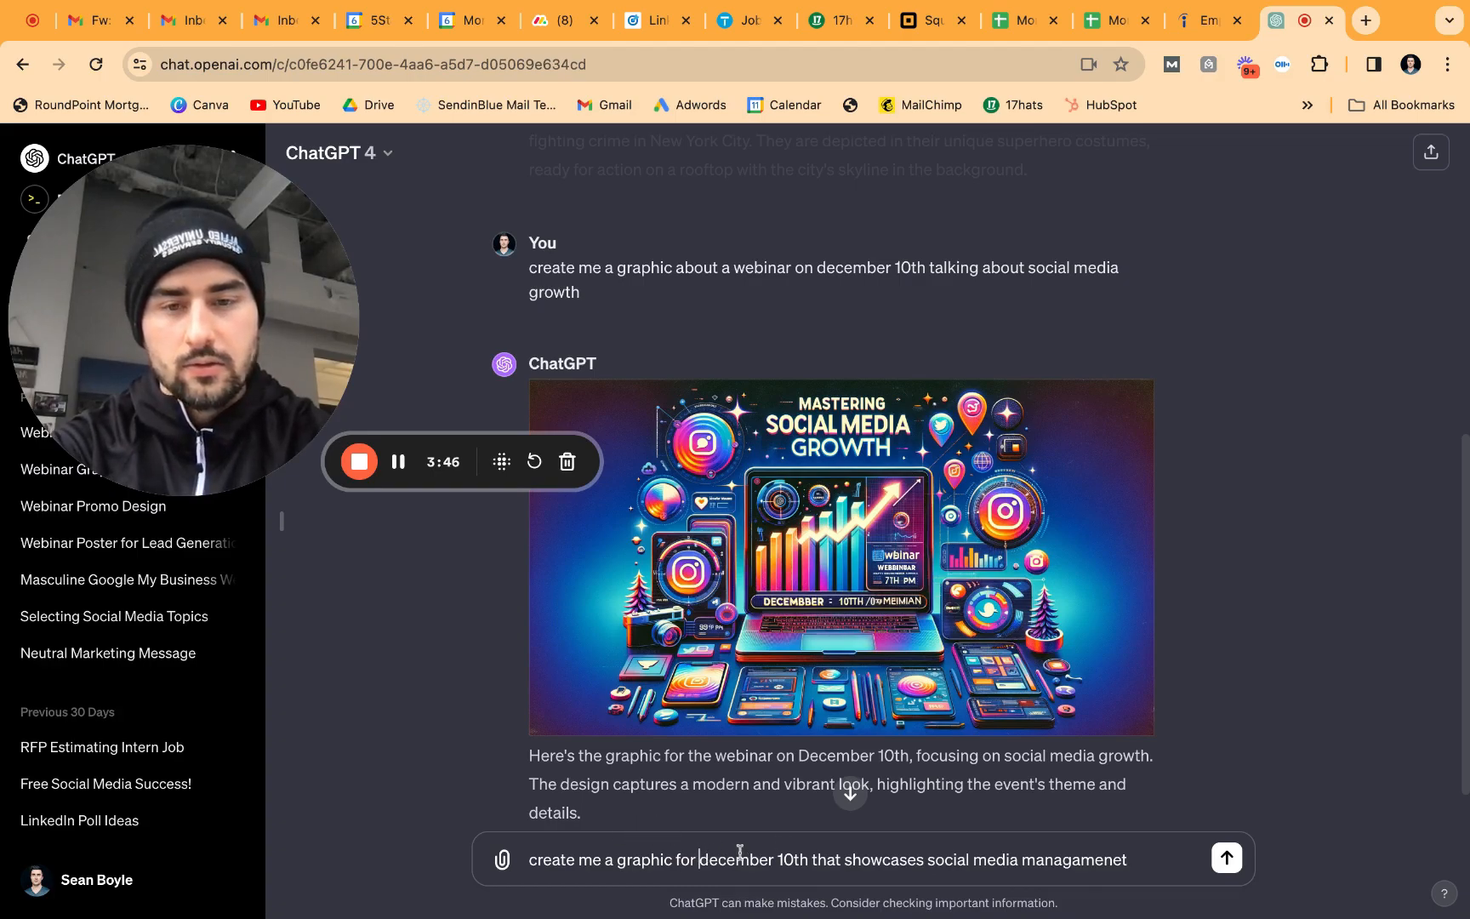
pyautogui.write('webinar')
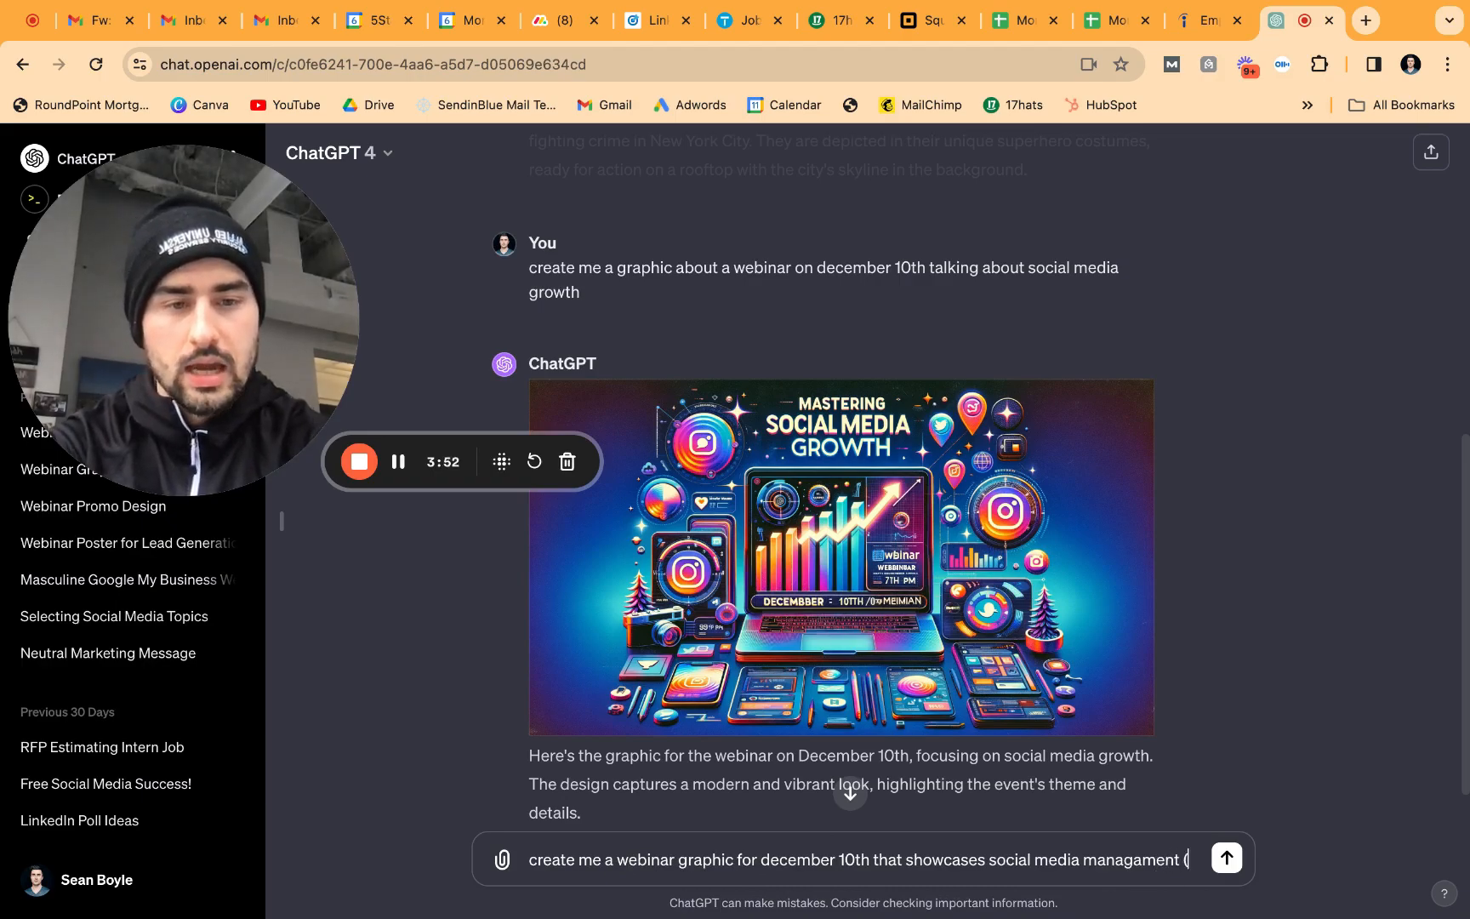
pyautogui.write(',')
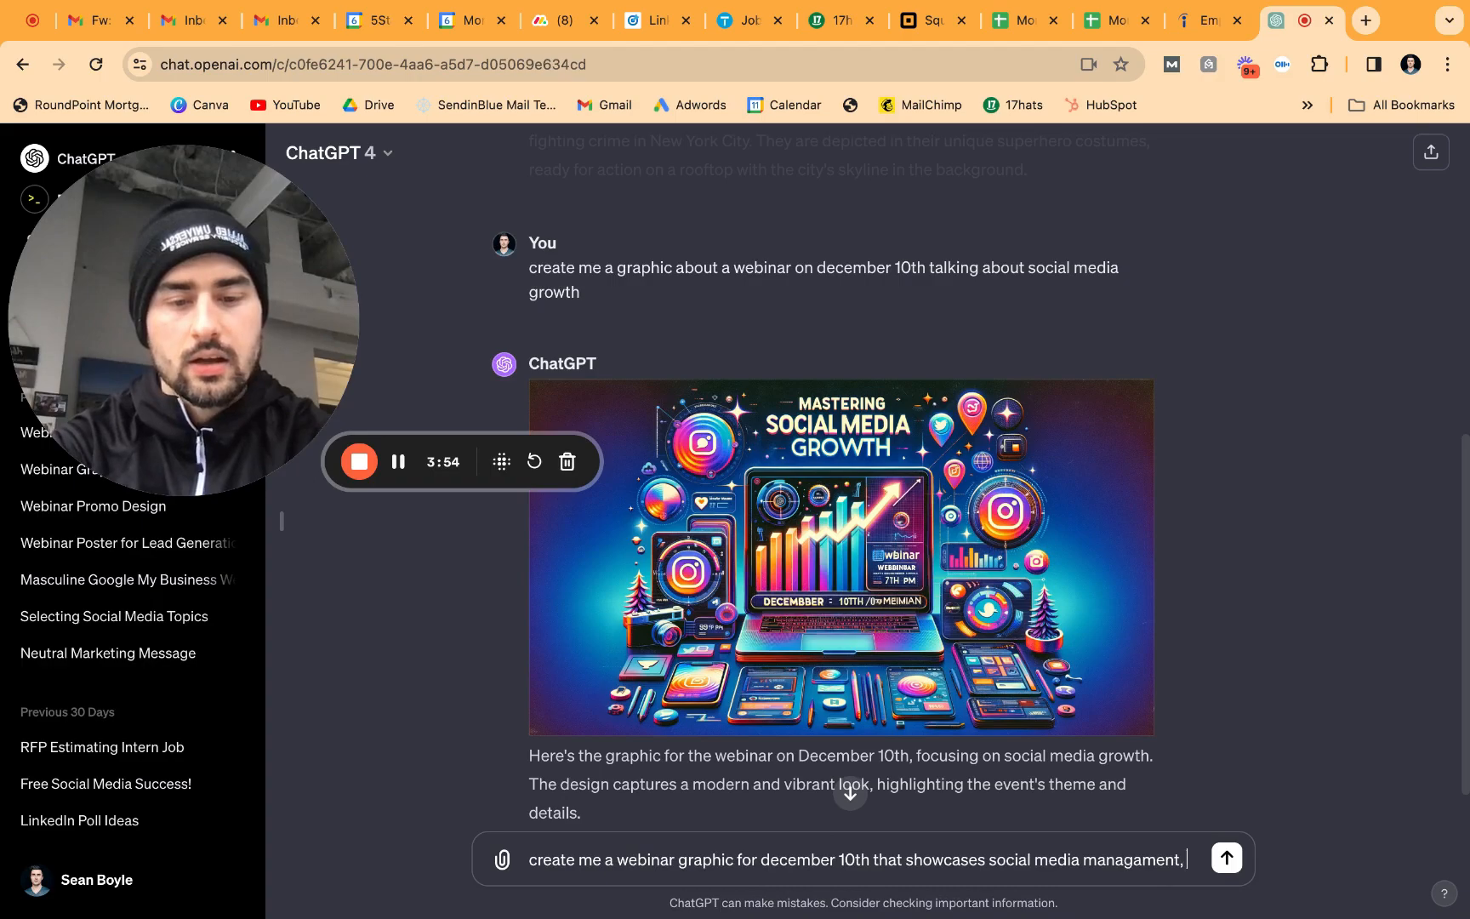
pyautogui.write('limit the text')
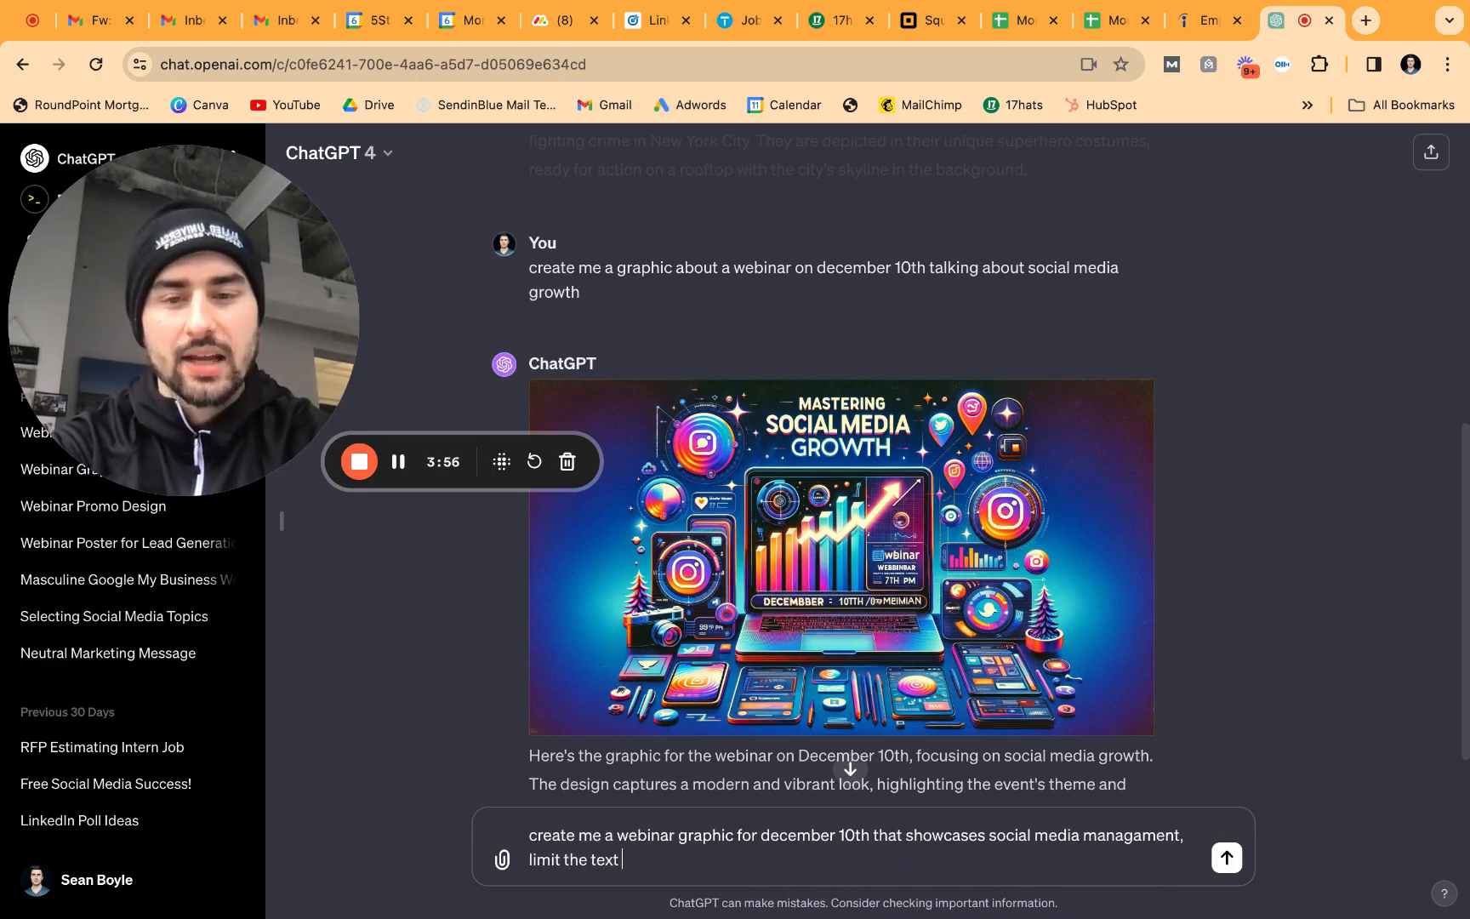
pyautogui.write('in the grap')
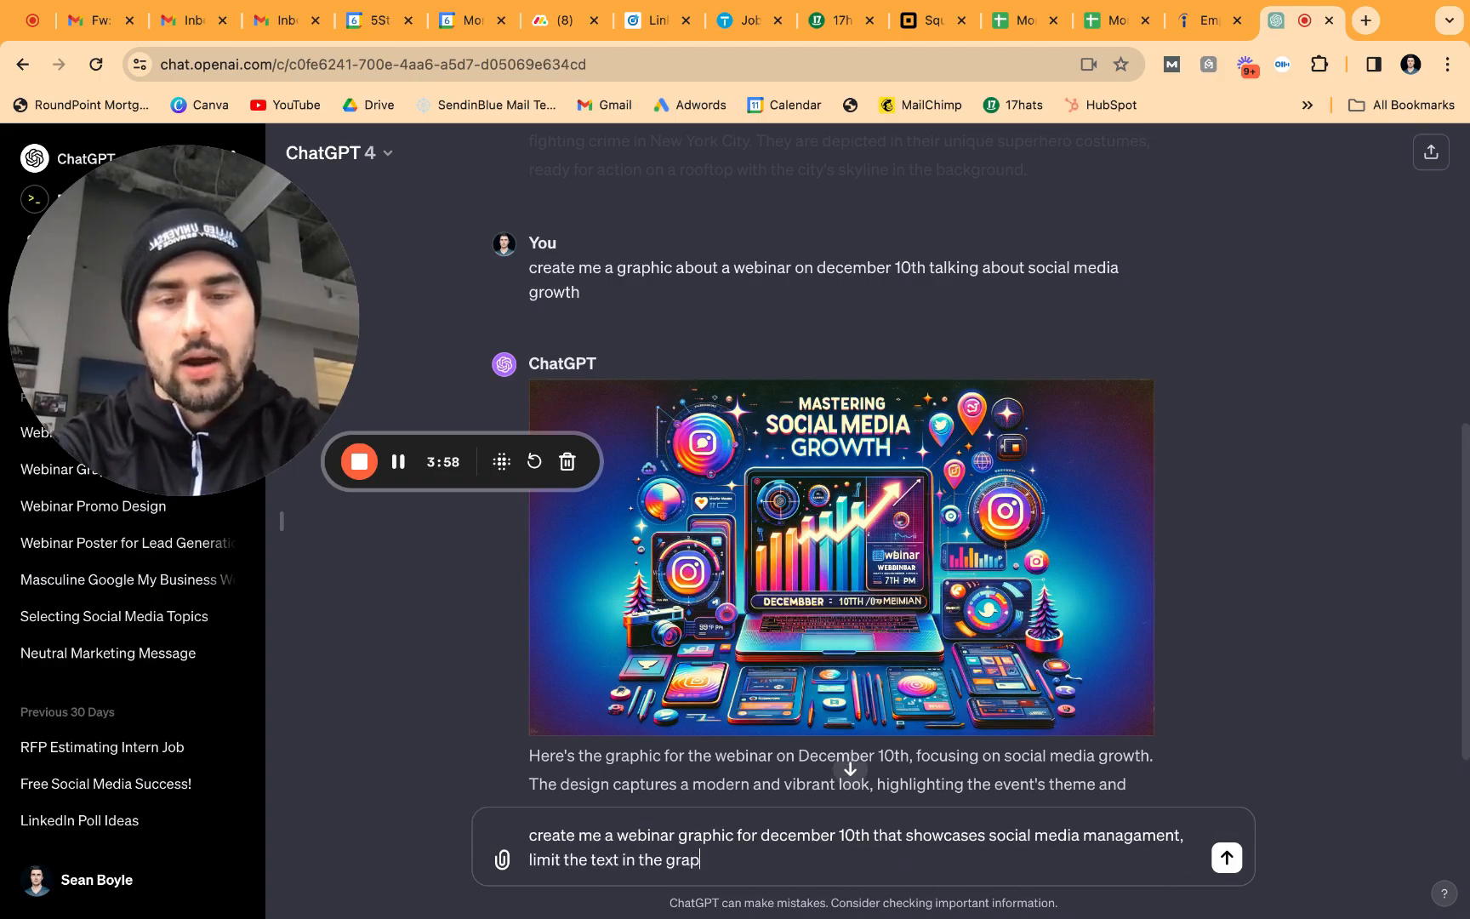
pyautogui.click(1225, 857)
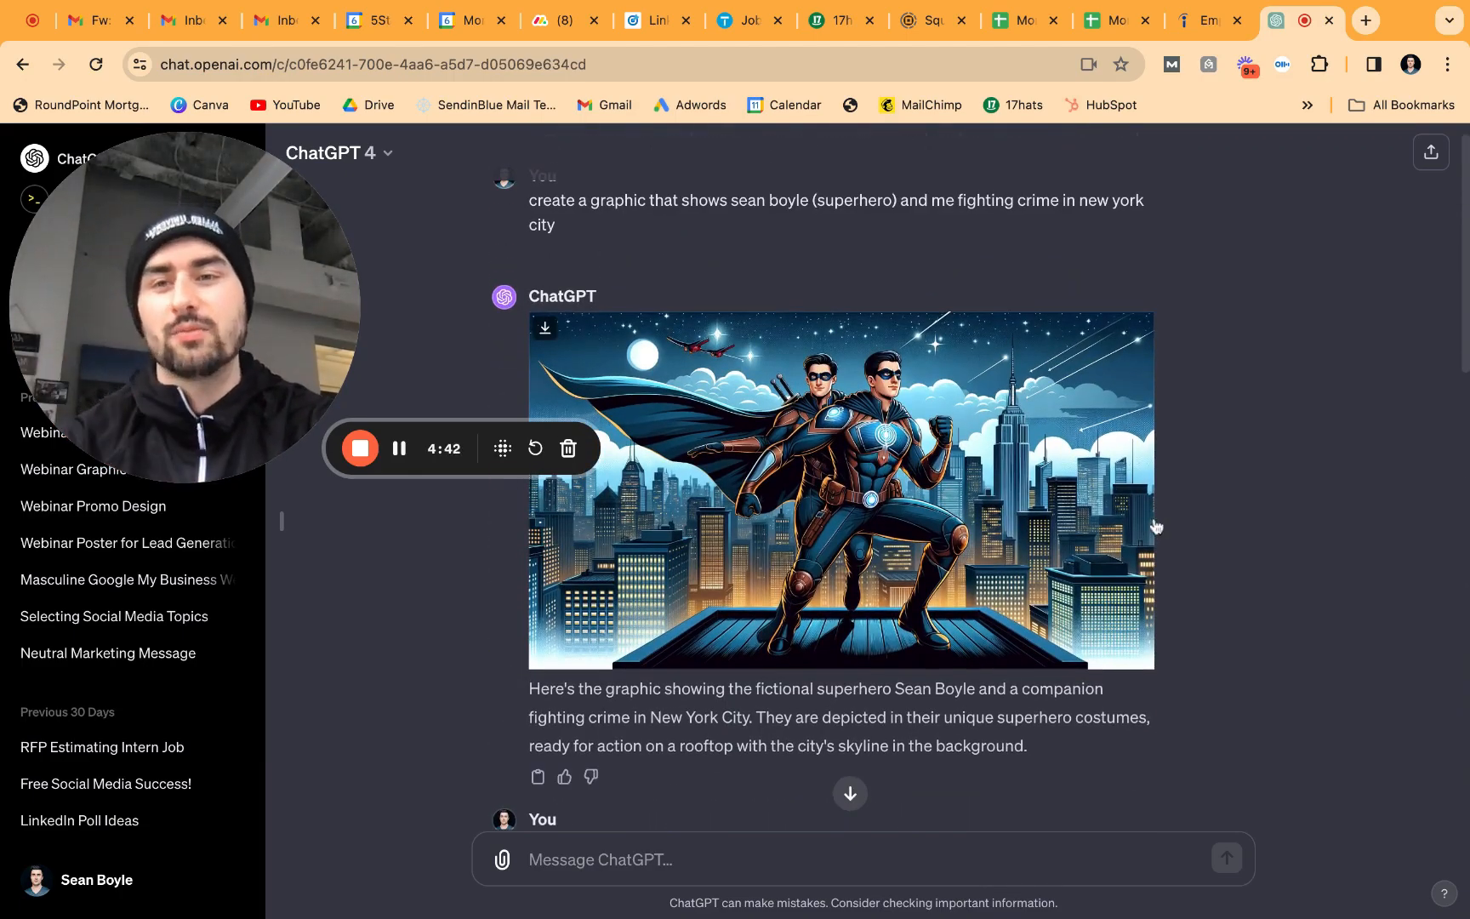
# Scroll down to the minimalist December 10th webinar graphic and its description
pyautogui.scroll(-3)
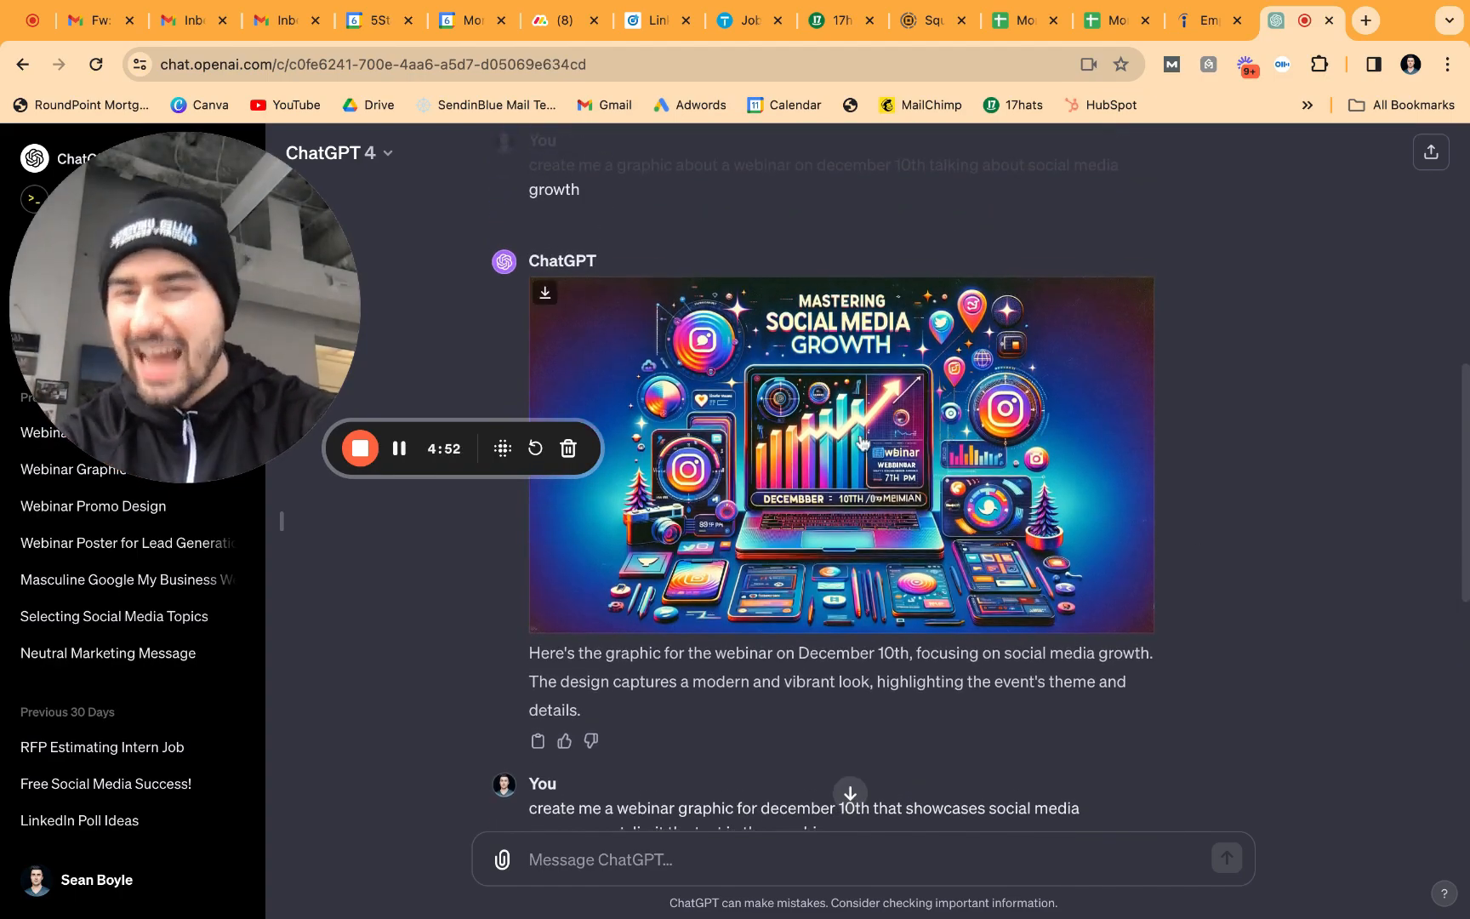
pyautogui.scroll(-3)
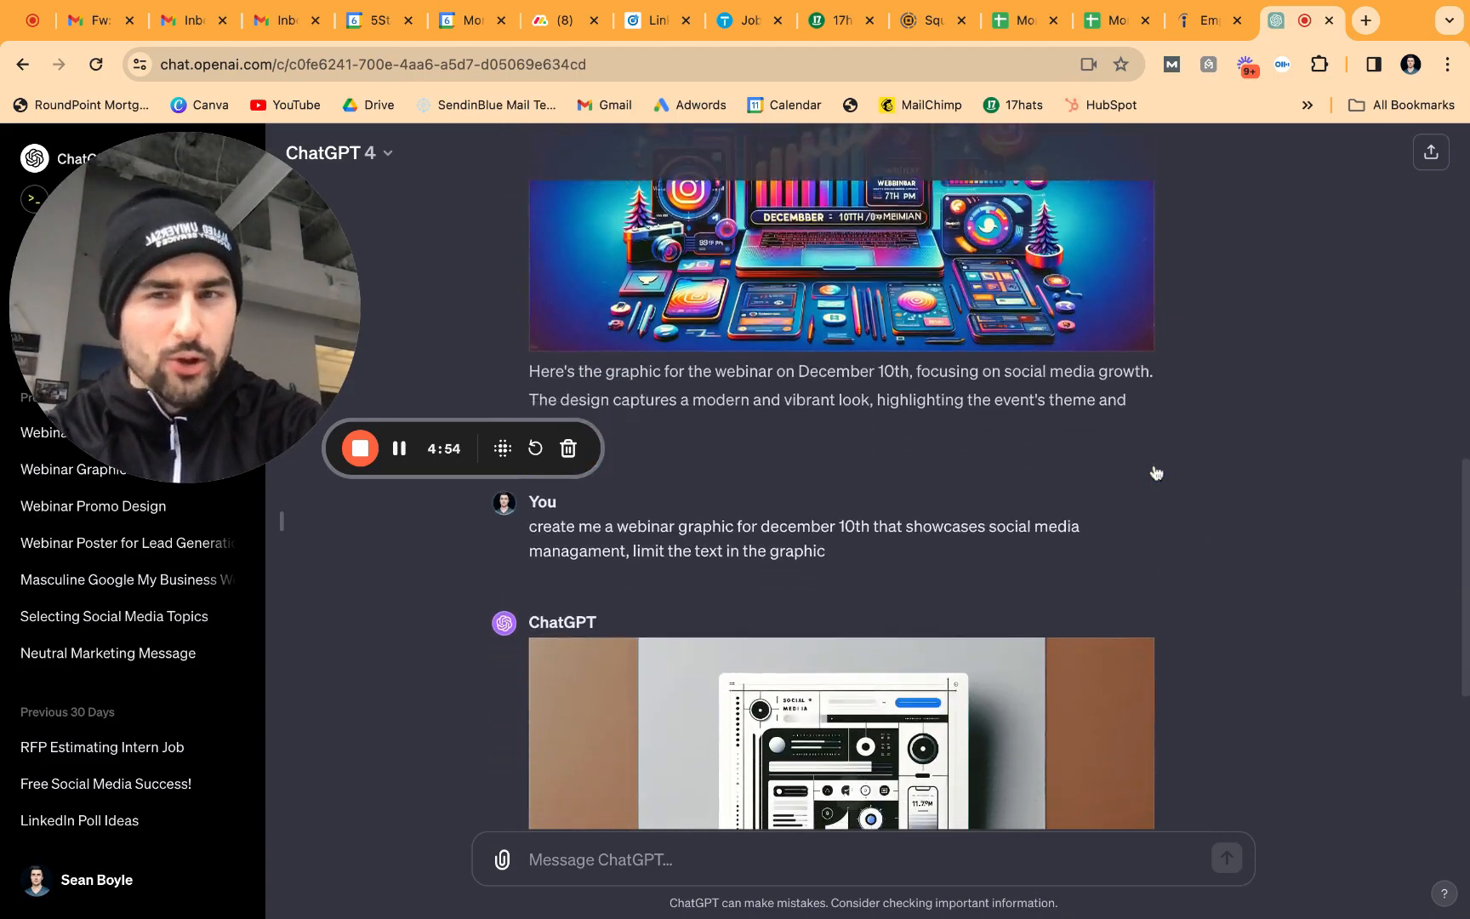
pyautogui.scroll(-3)
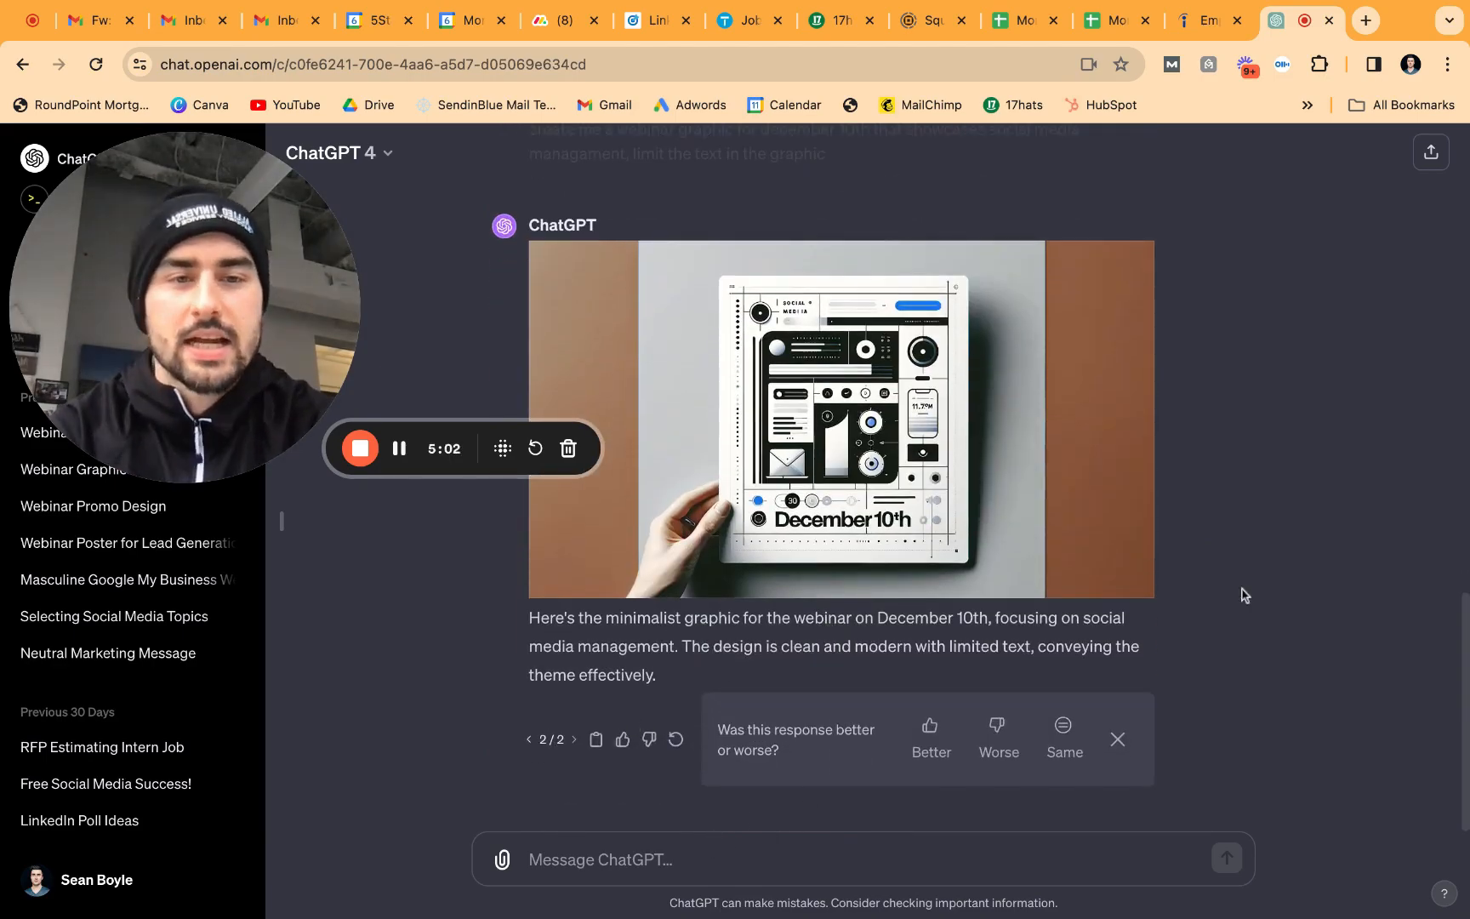
pyautogui.scroll(-3)
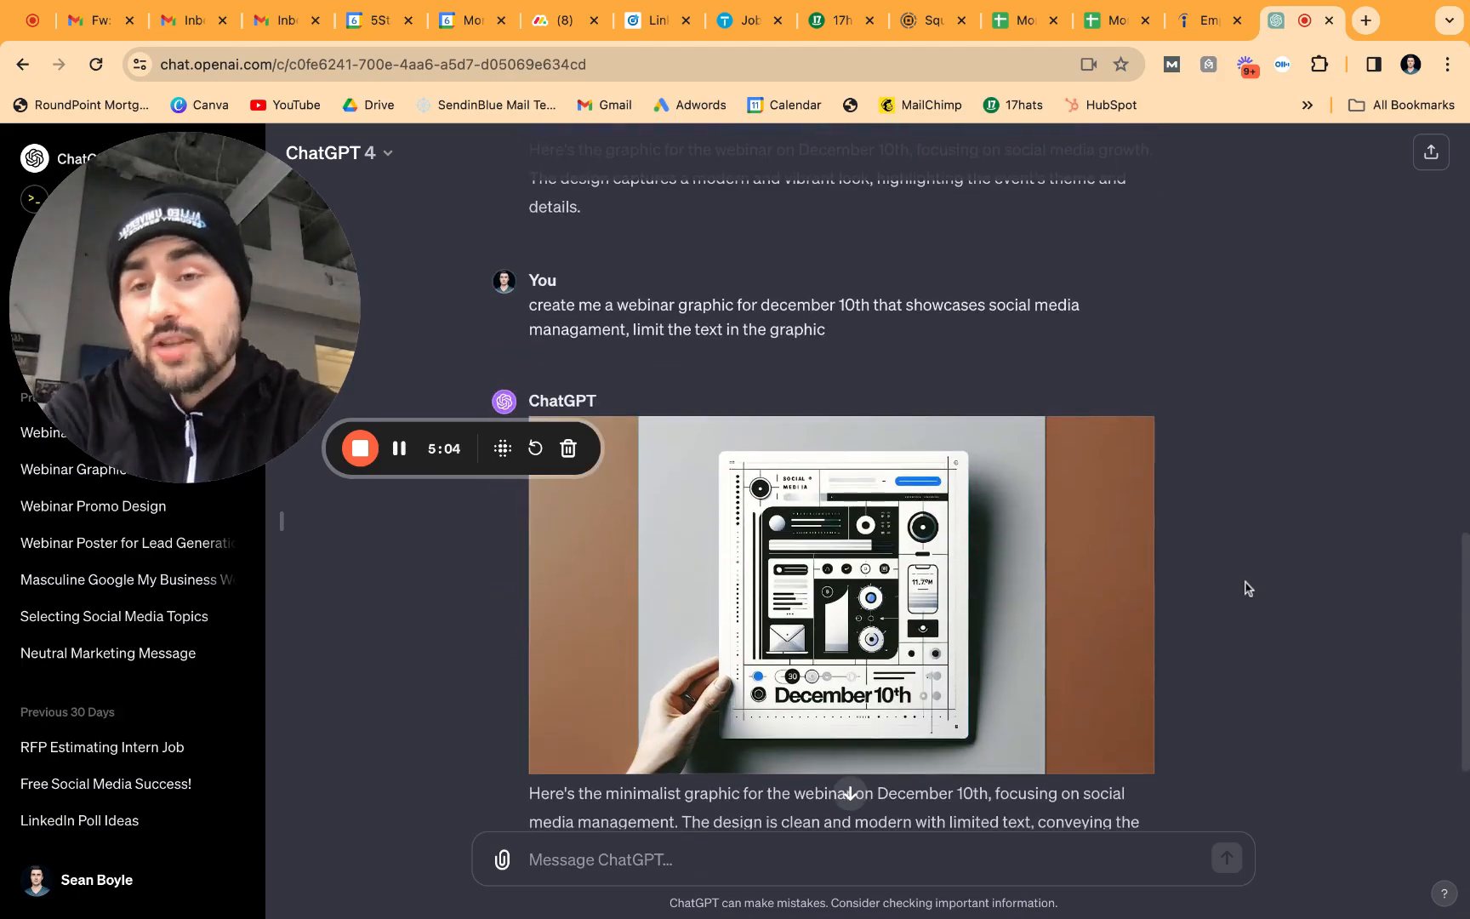